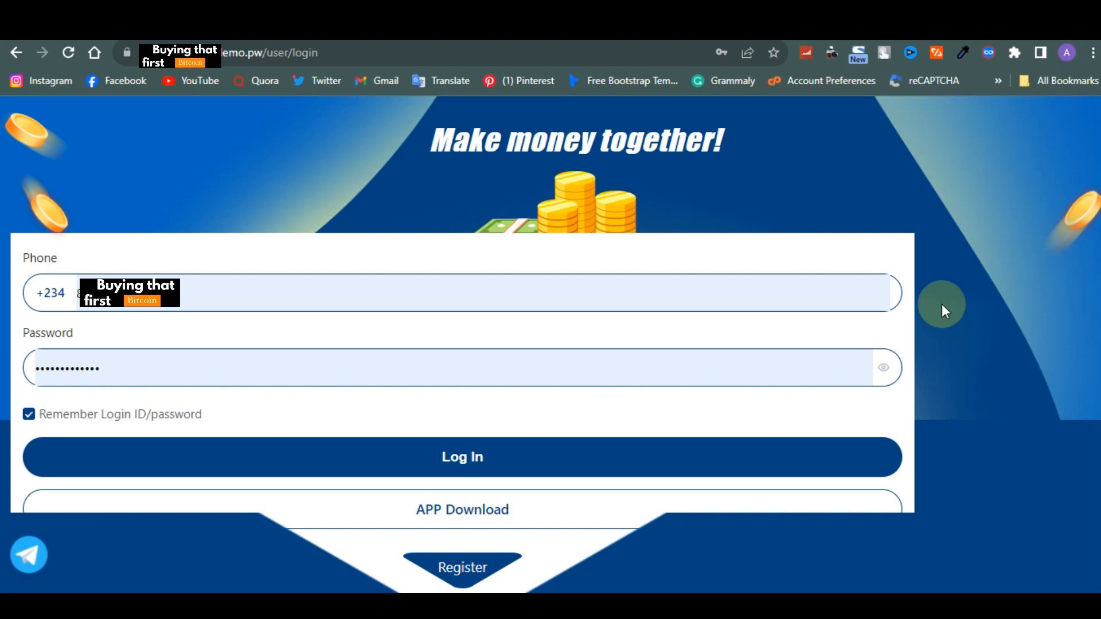
mouse_move(928, 336)
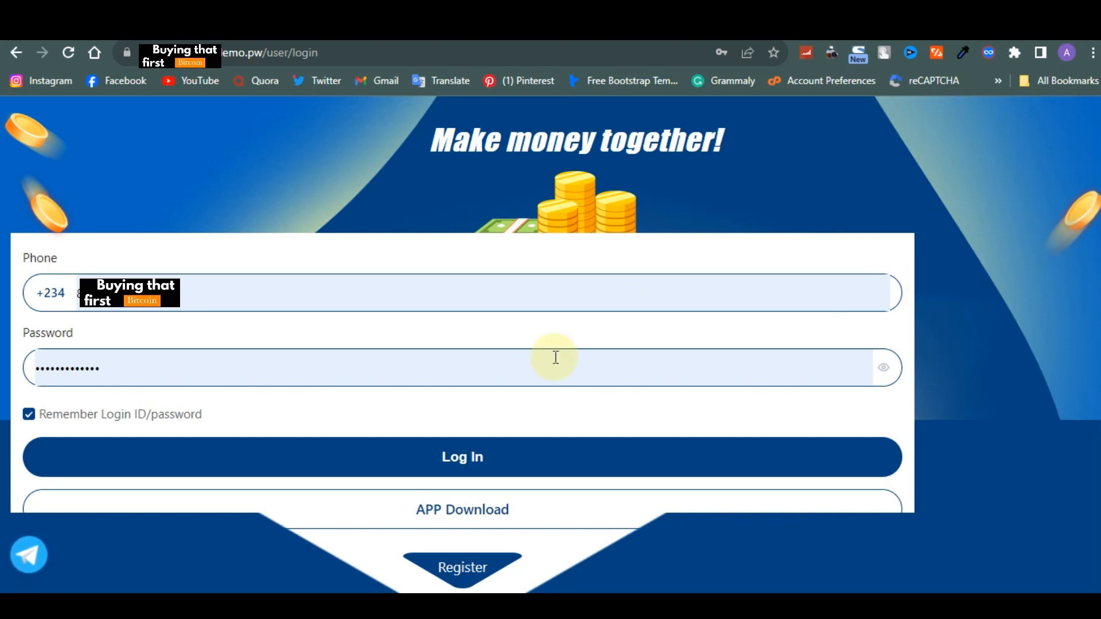
Step: Sign in to the Vestas account and land on the dashboard showing the ₦500 balance
click(462, 458)
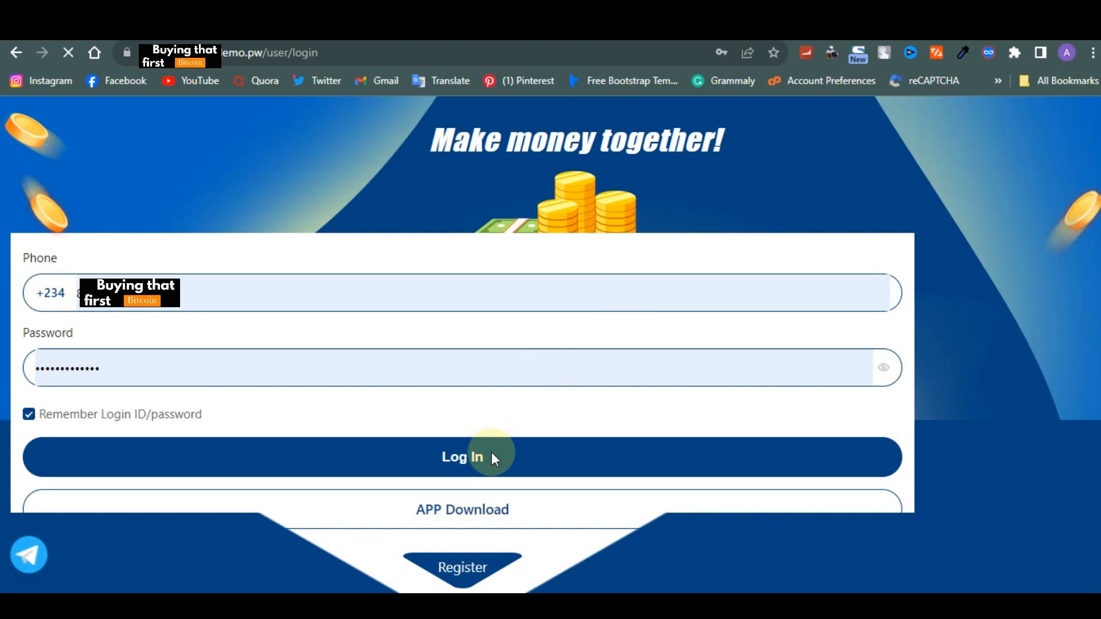
click(462, 457)
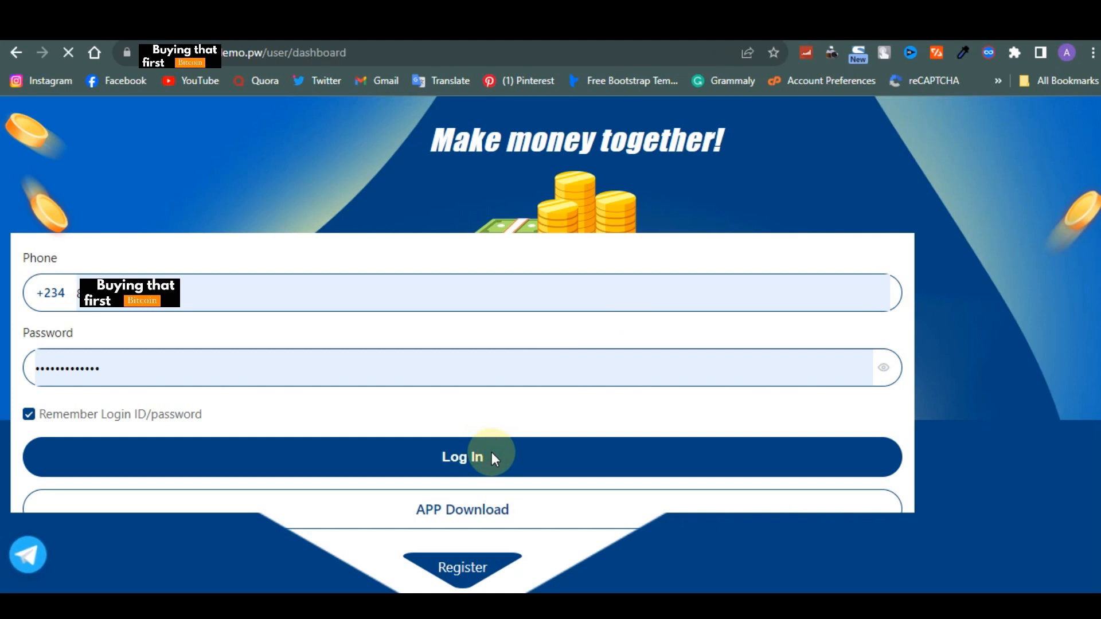
click(462, 457)
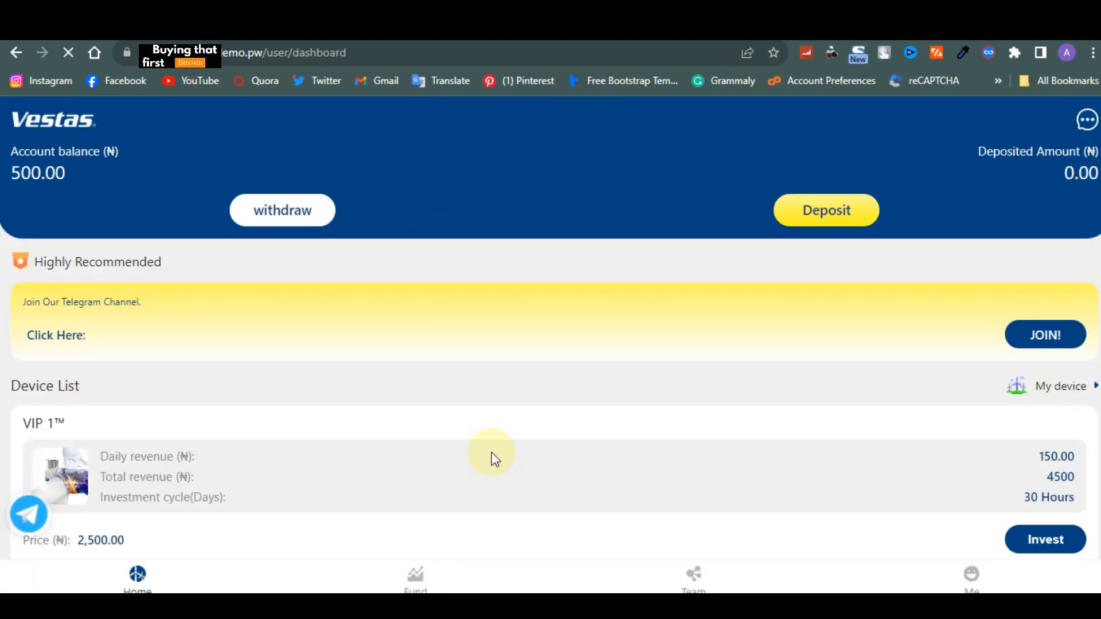
Step: Scroll through the VIP device investment plans list on the dashboard
scroll(down, 3)
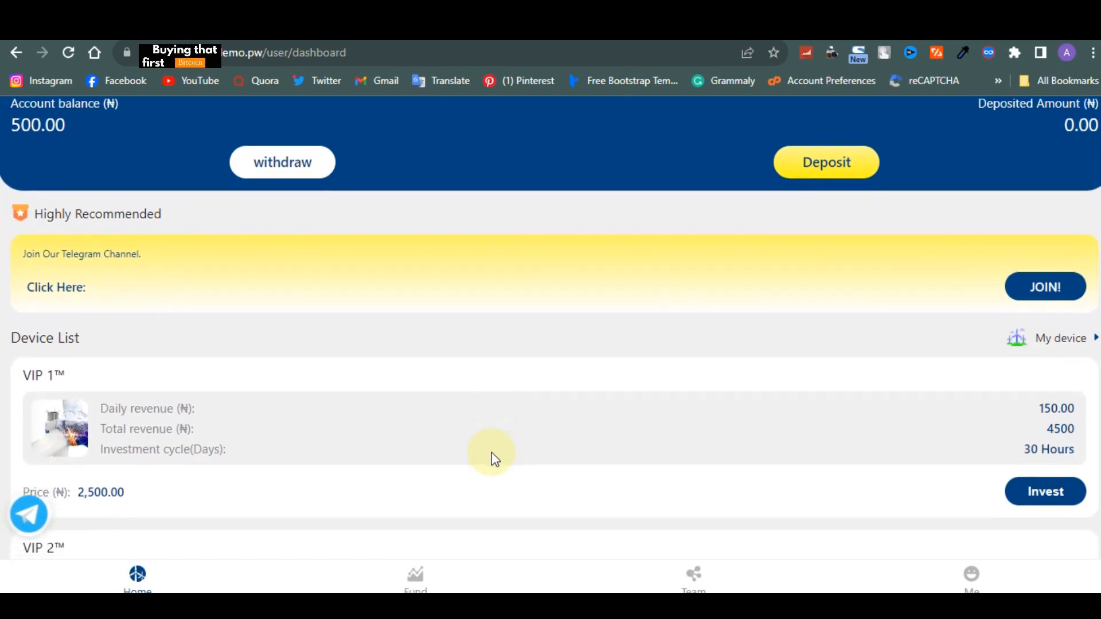
scroll(down, 3)
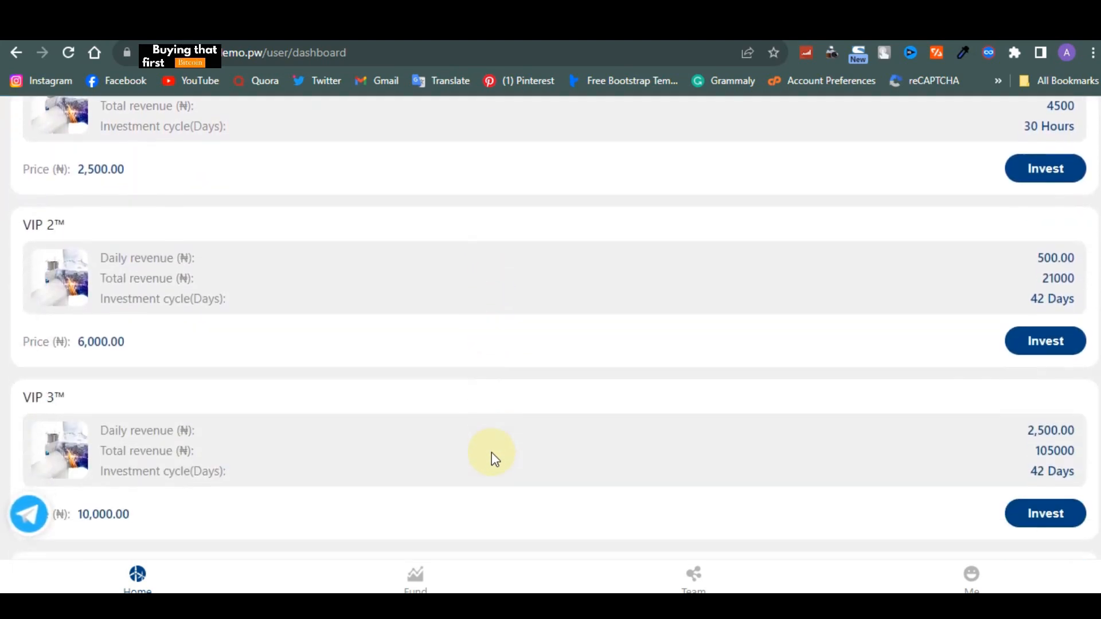
scroll(down, 3)
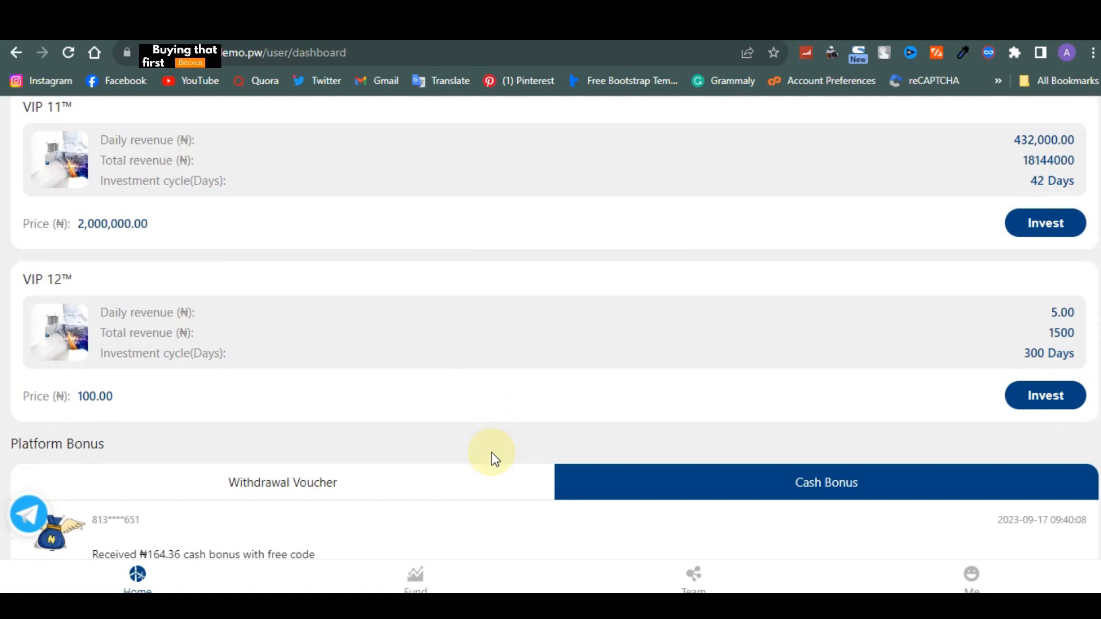
scroll(up, 3)
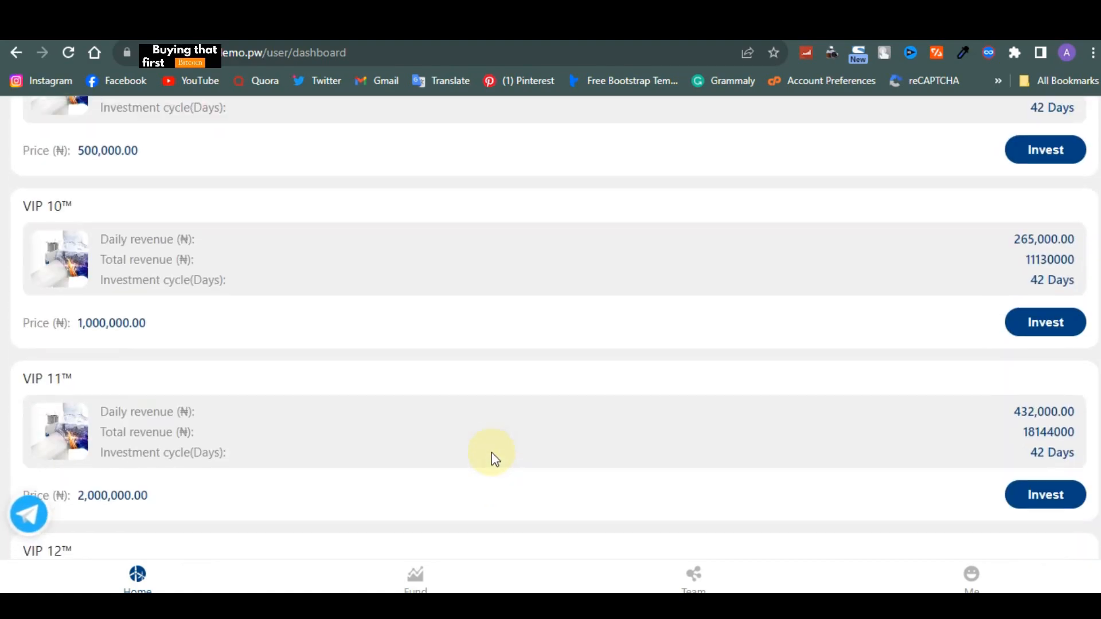
scroll(up, 3)
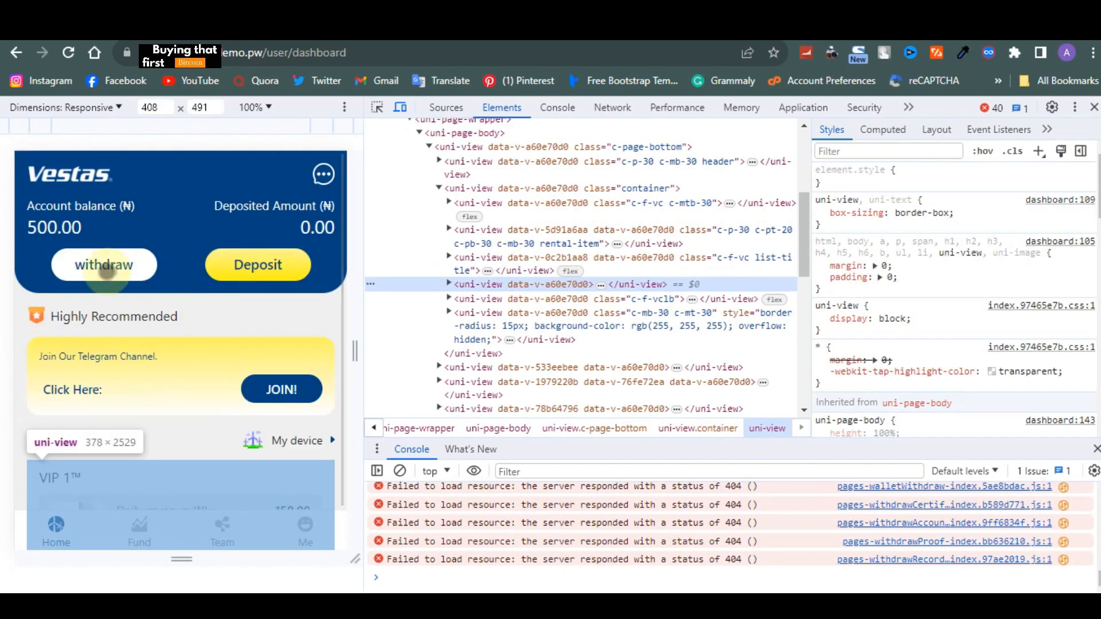
scroll(down, 3)
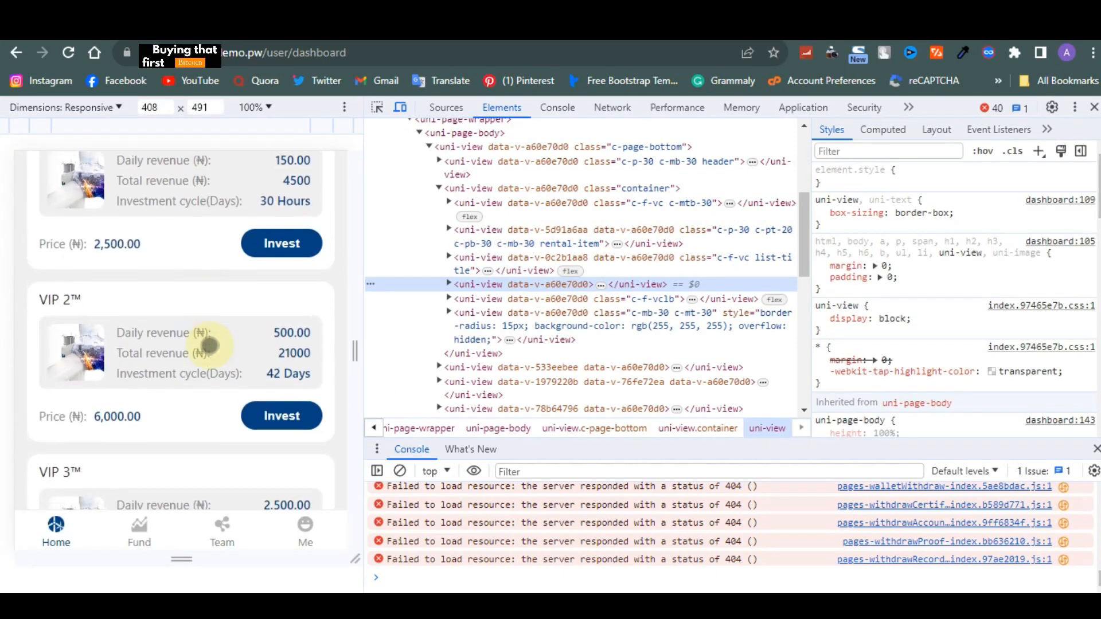
scroll(down, 3)
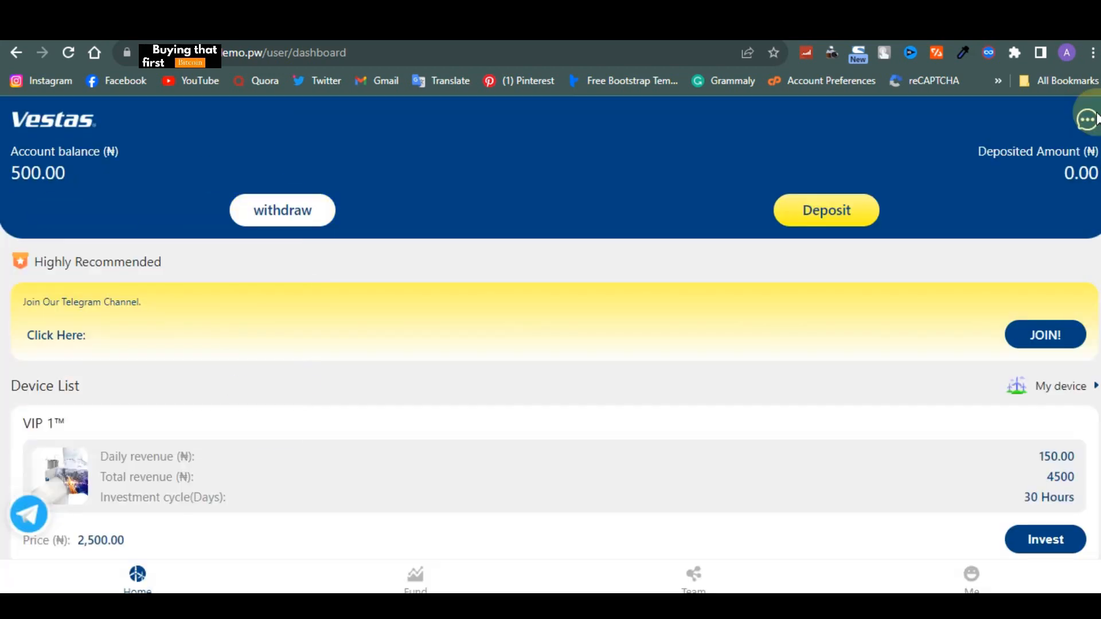
scroll(down, 3)
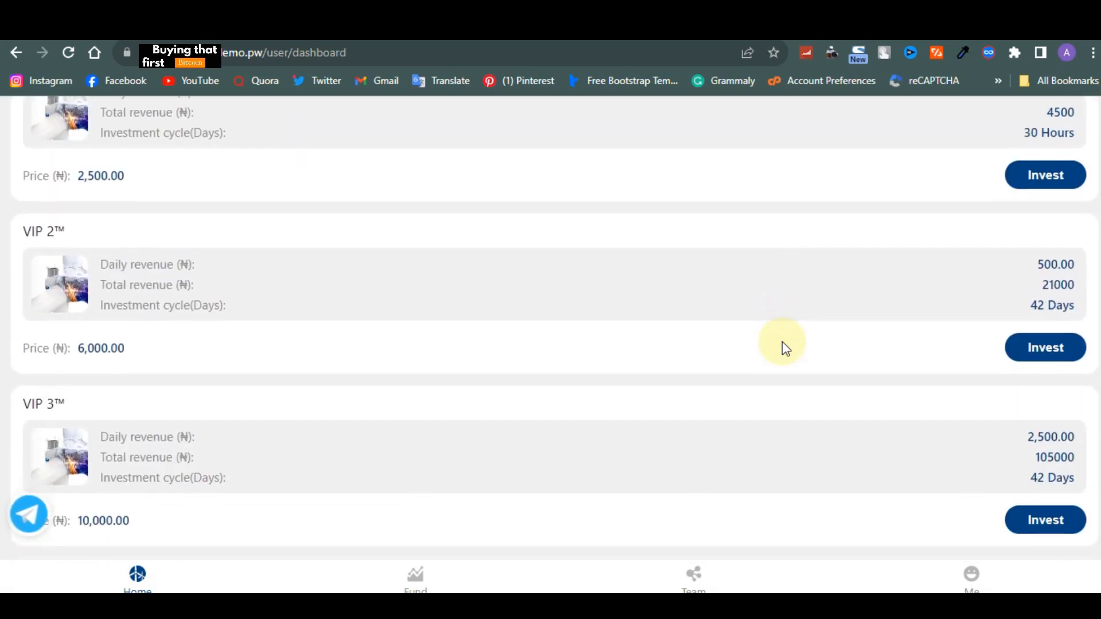
scroll(down, 3)
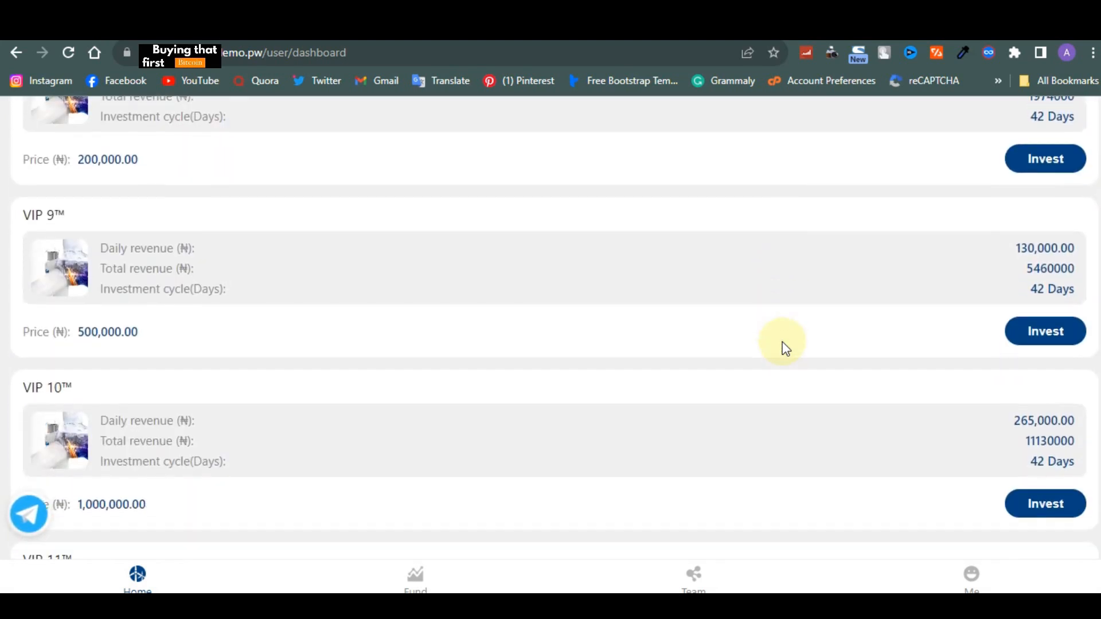
scroll(down, 3)
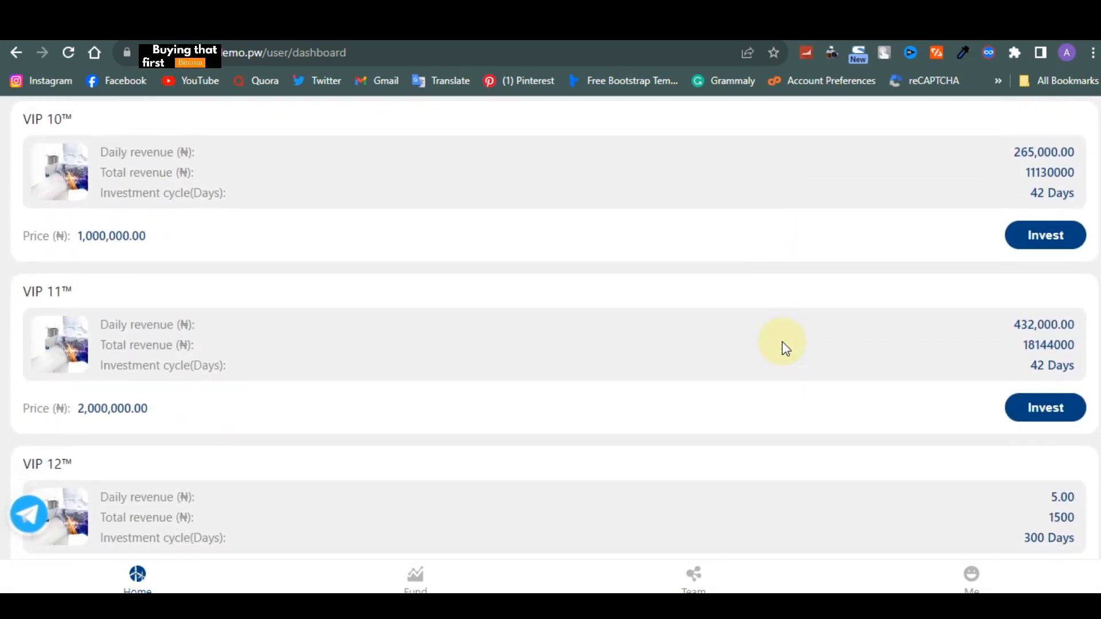
scroll(down, 3)
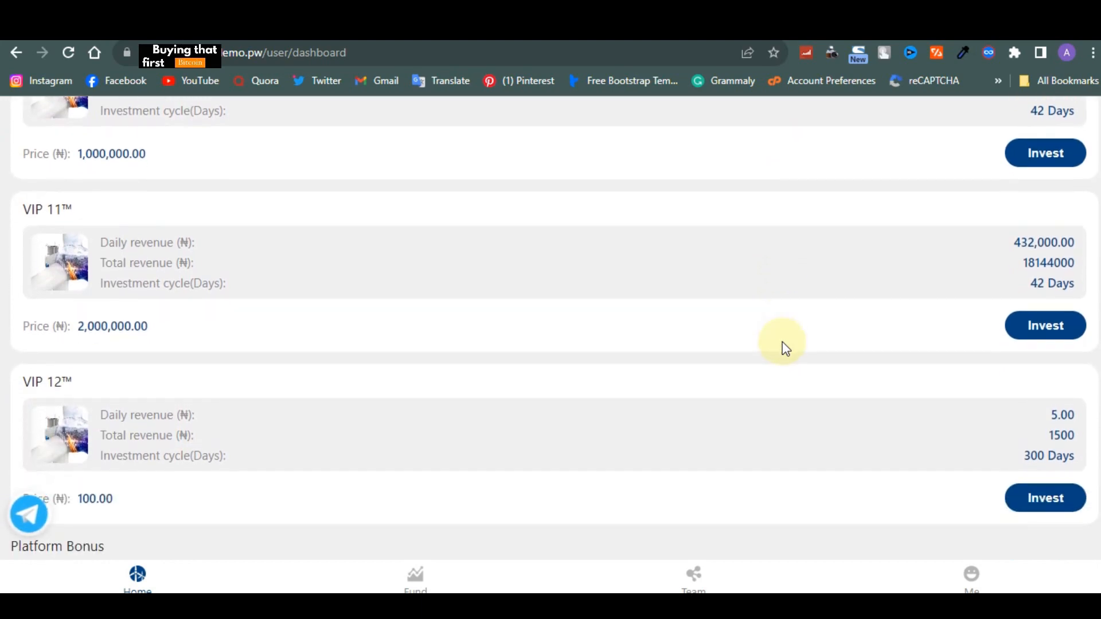
scroll(down, 3)
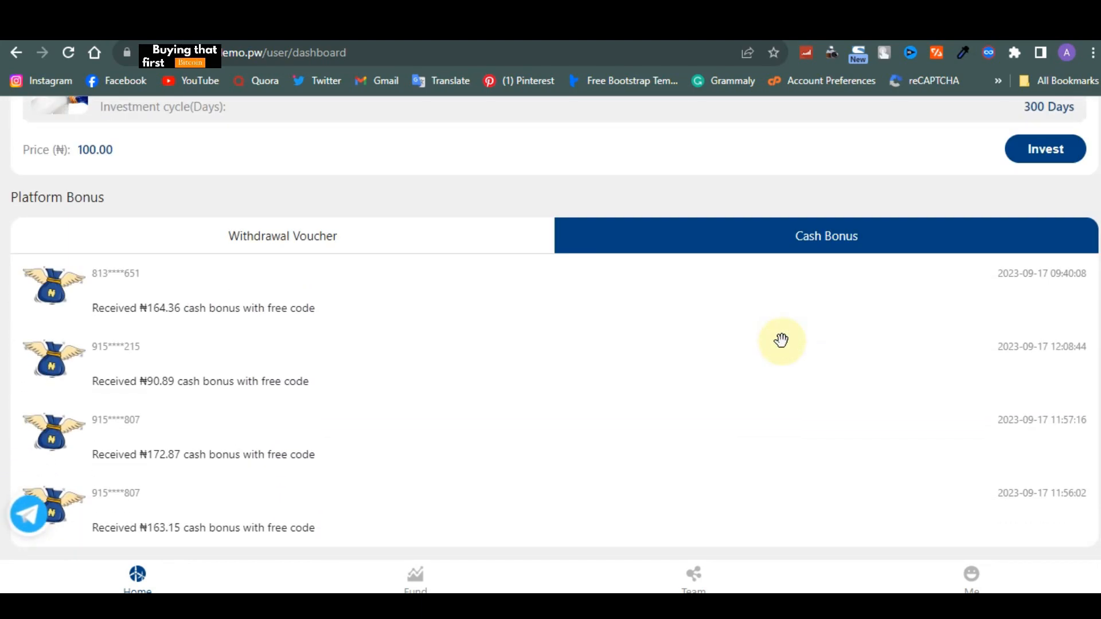
mouse_move(428, 446)
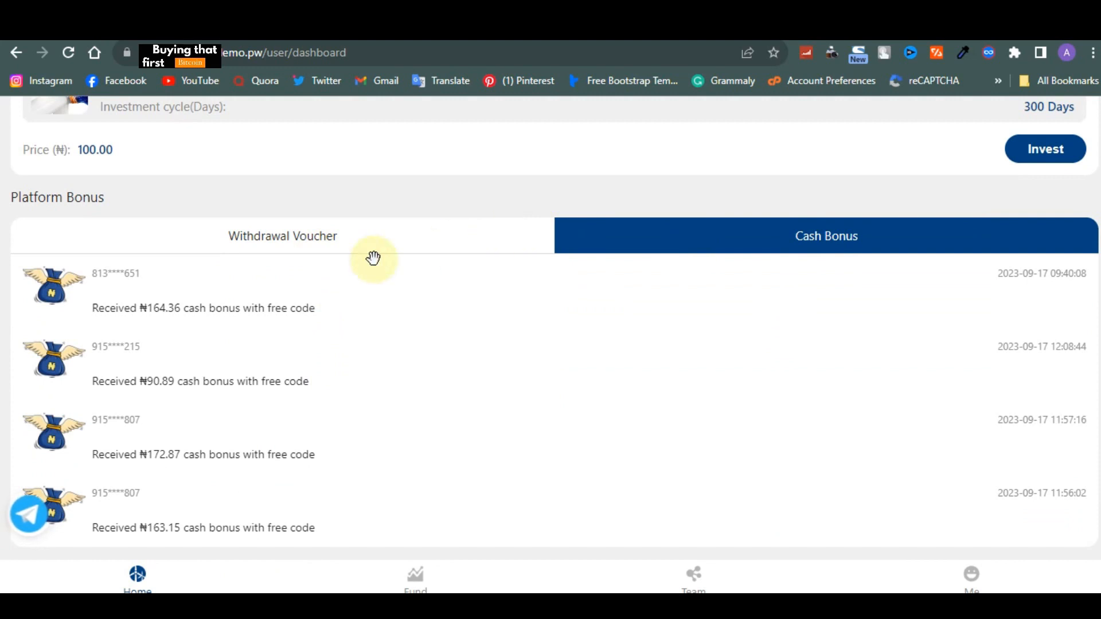
mouse_move(811, 257)
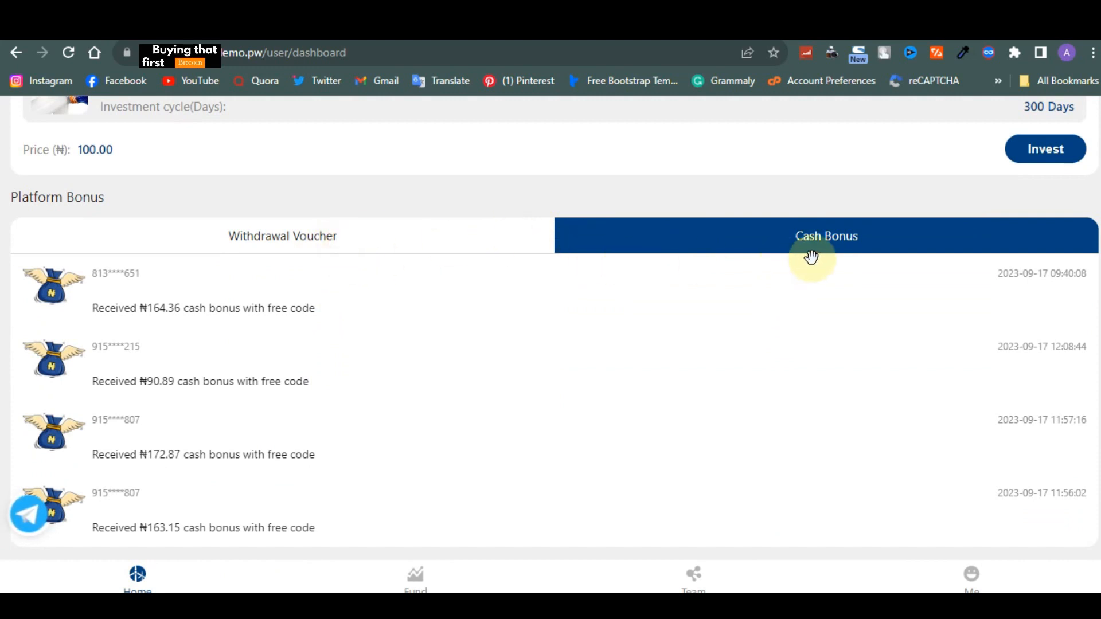
mouse_move(609, 261)
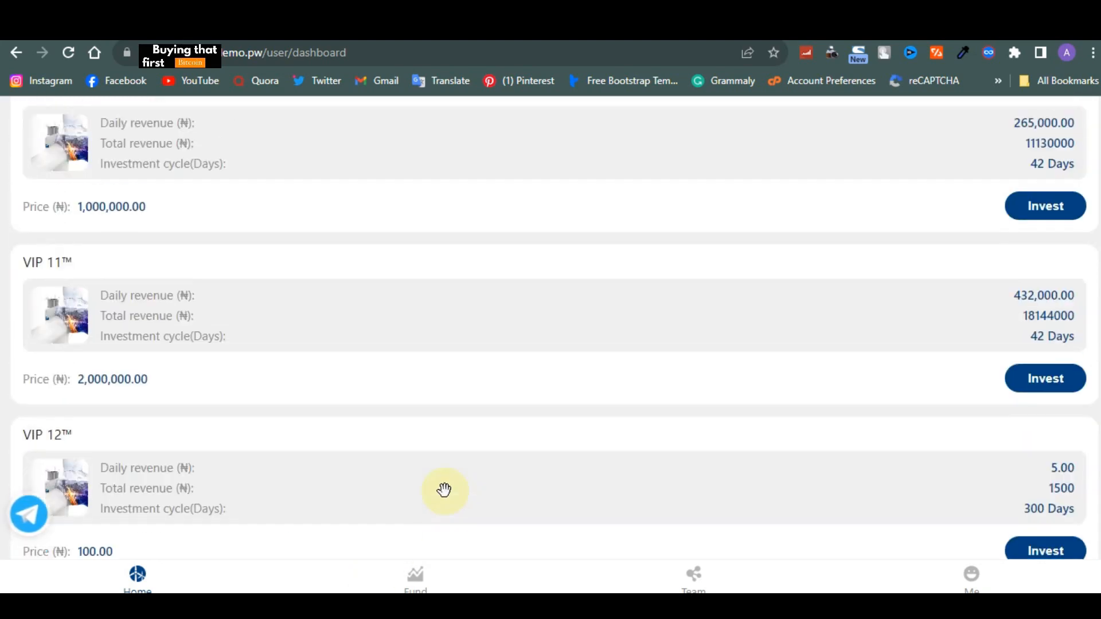
scroll(up, 3)
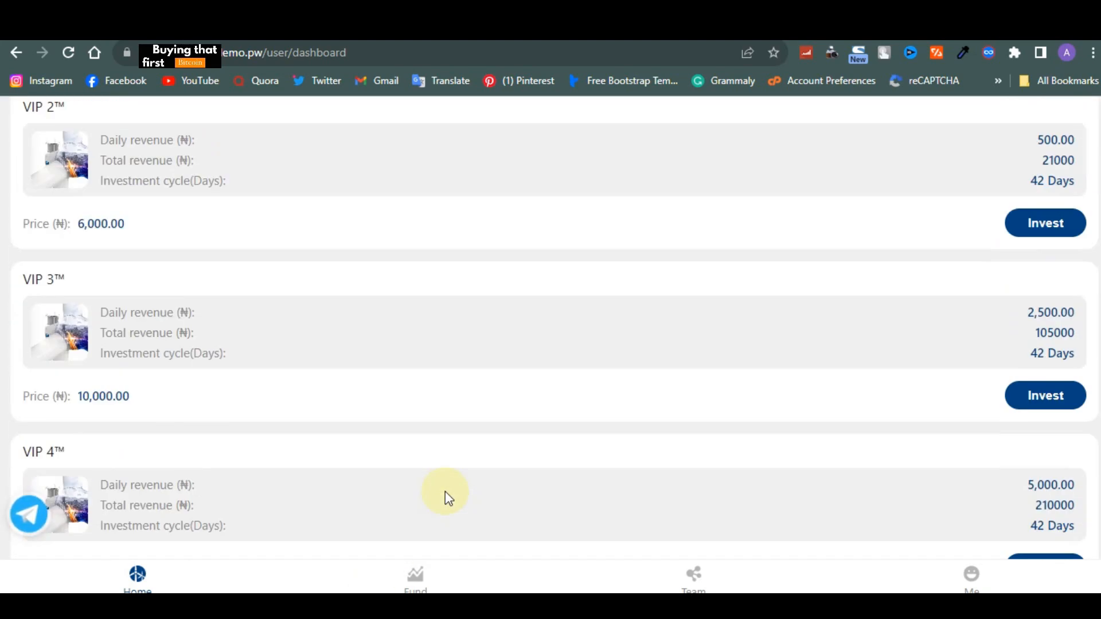
click(415, 576)
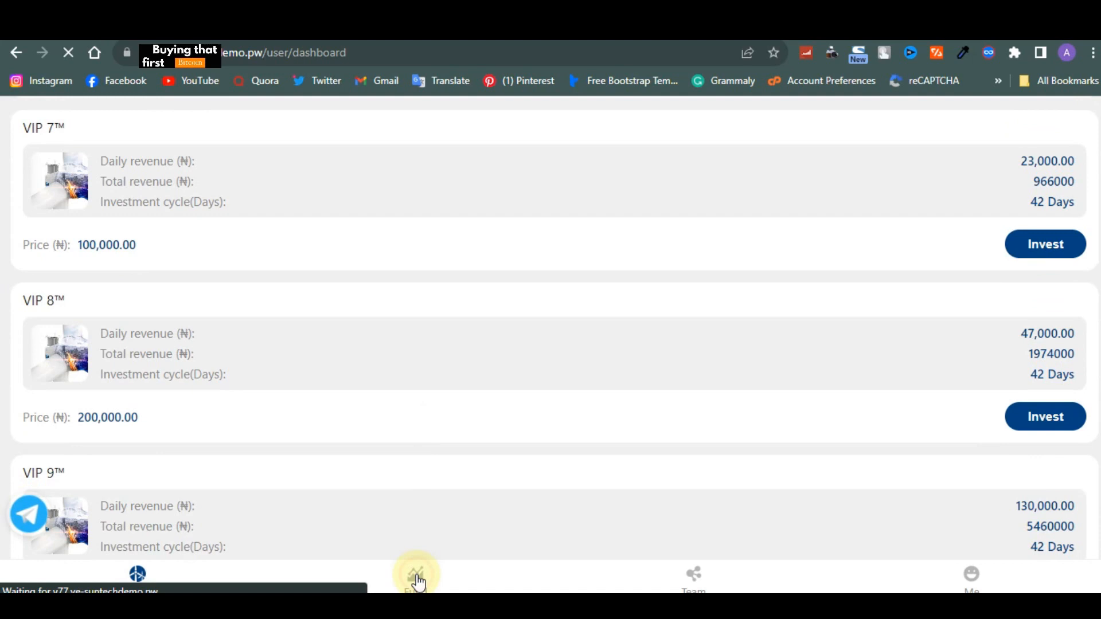
click(416, 573)
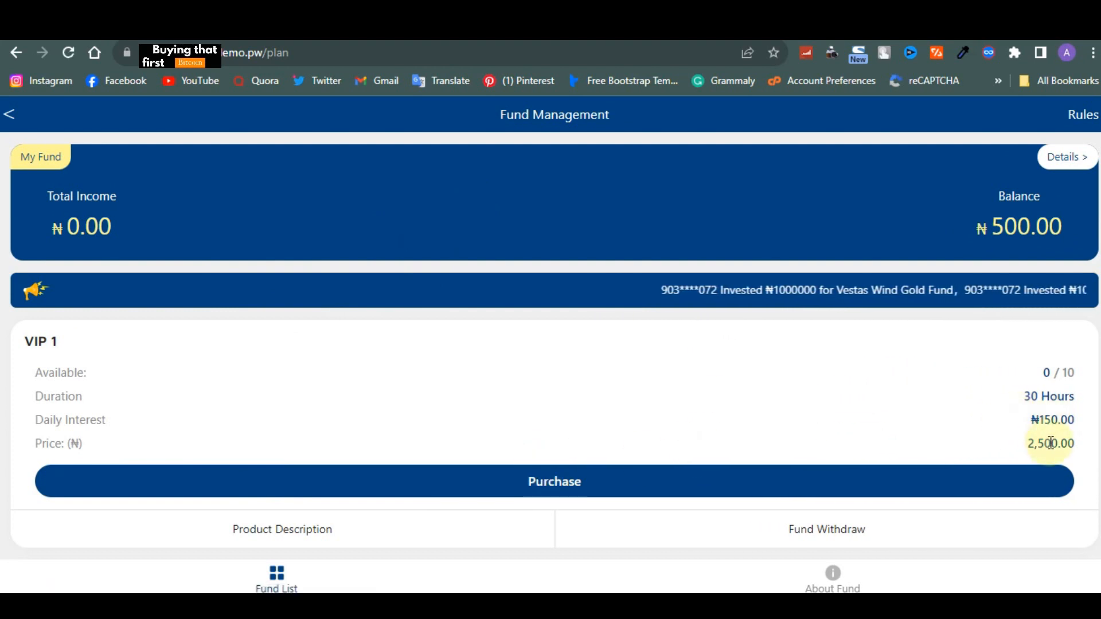
scroll(down, 3)
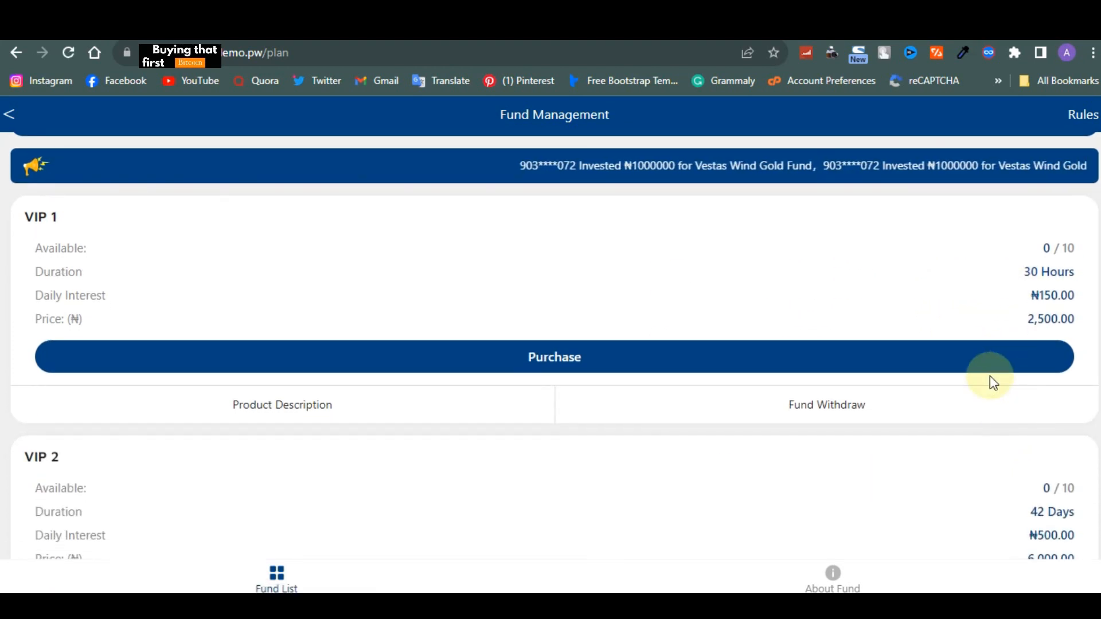
scroll(down, 3)
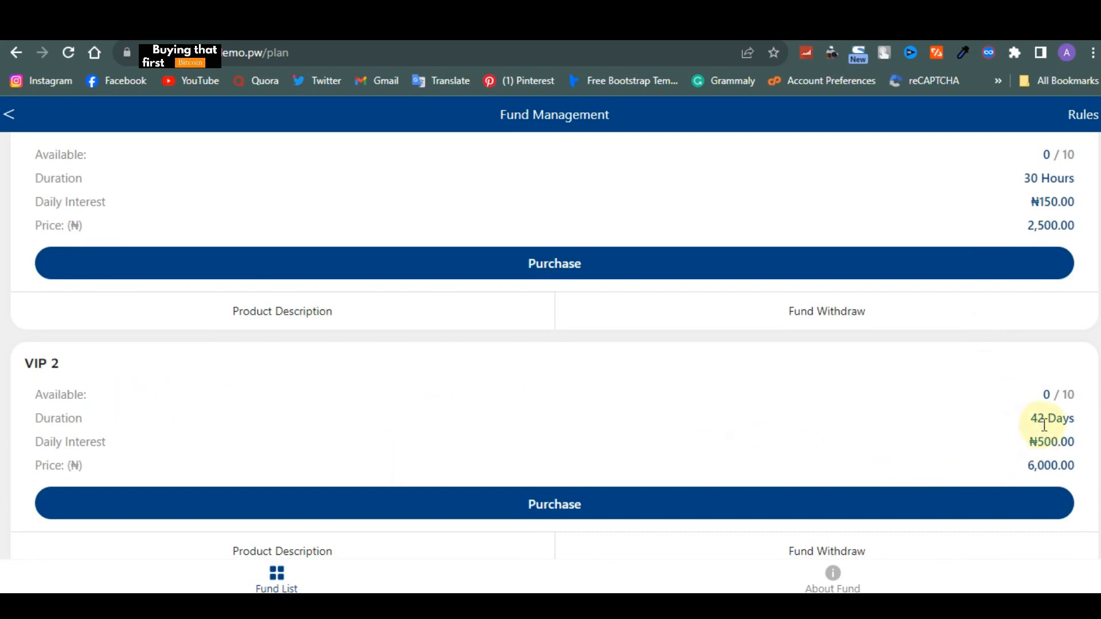
scroll(down, 3)
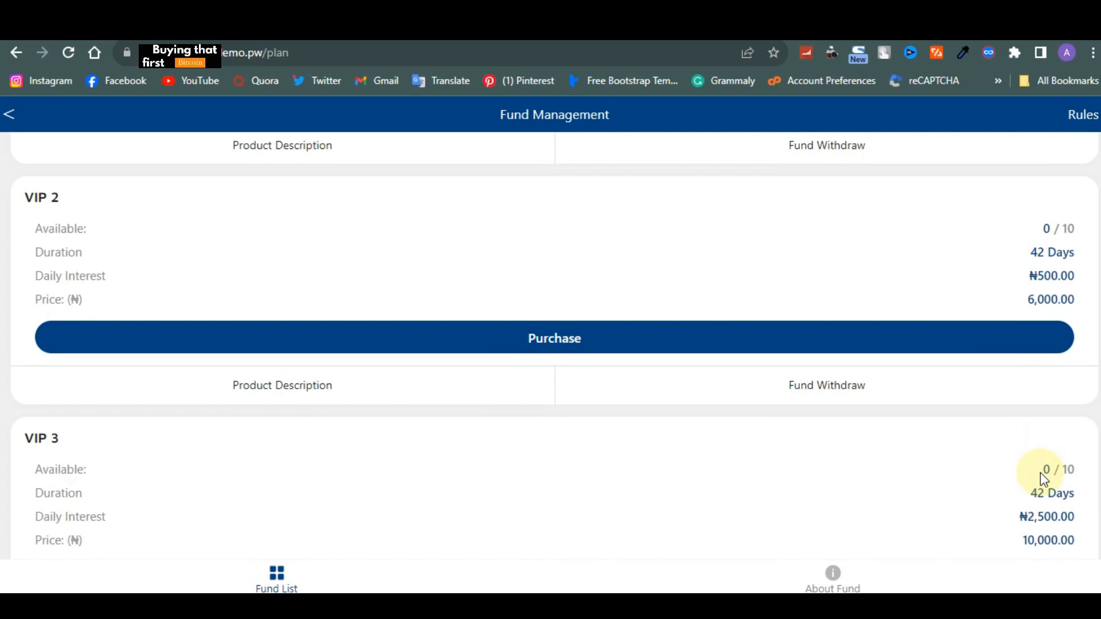
scroll(down, 3)
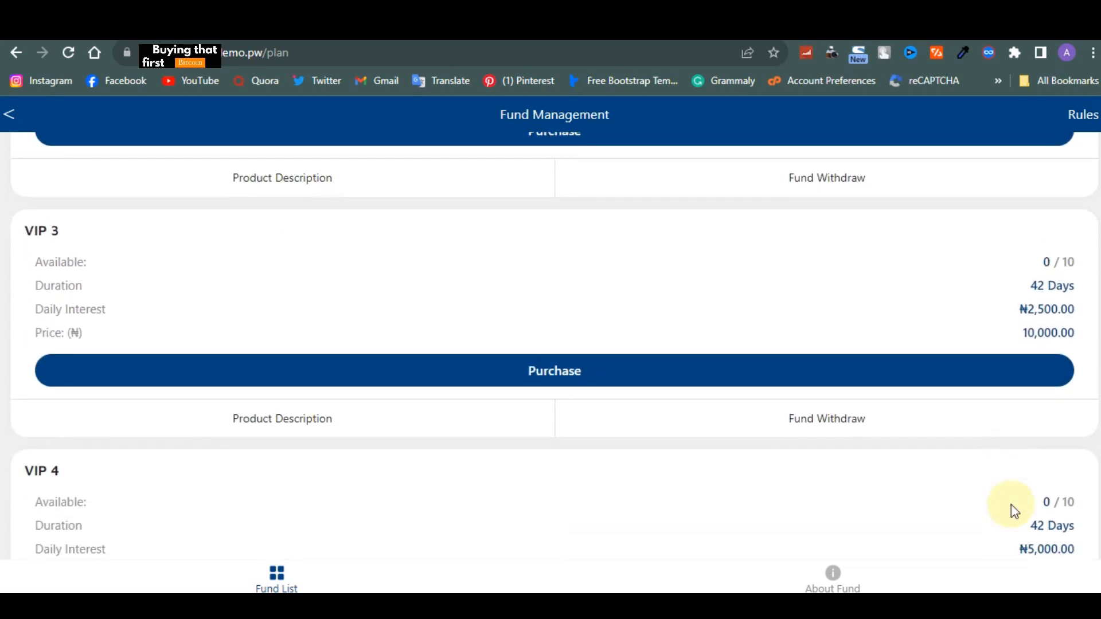
scroll(down, 3)
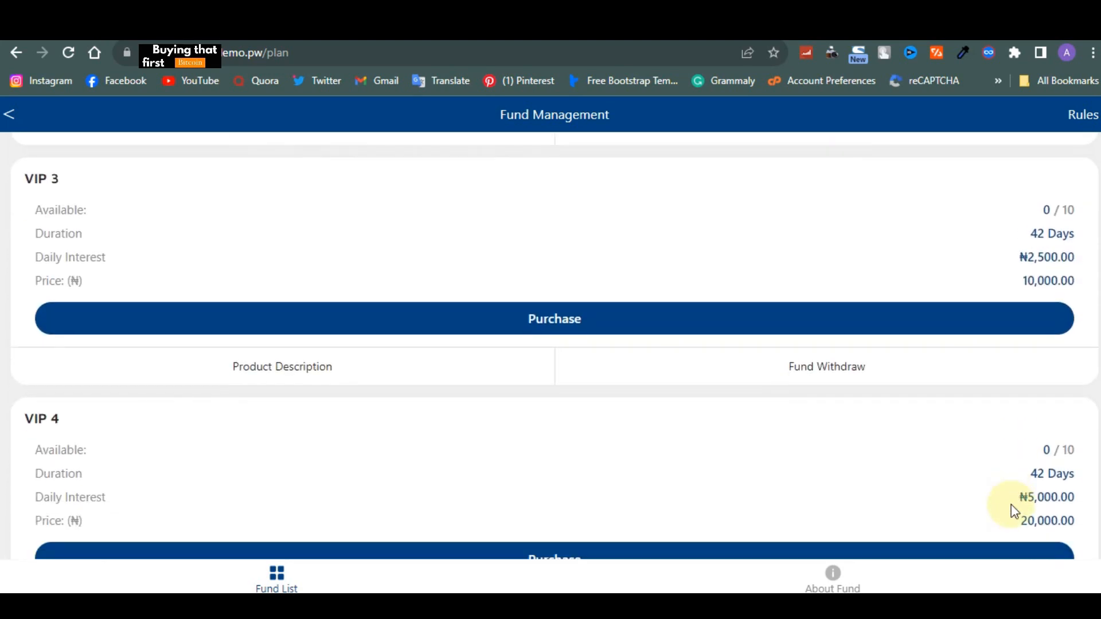
scroll(up, 3)
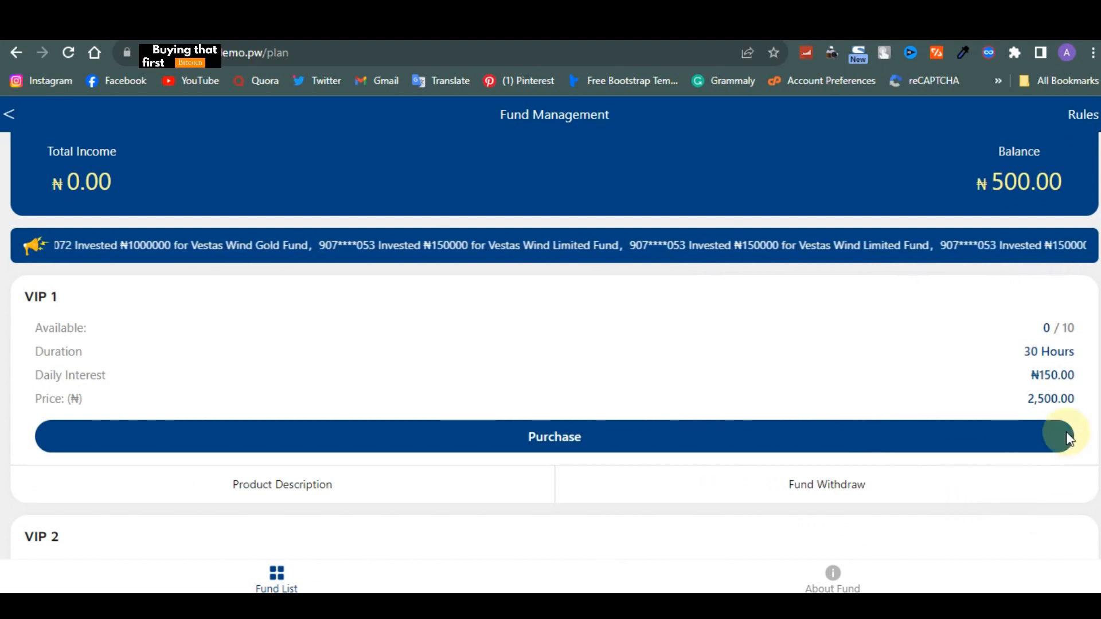
Step: Highlight the VIP 1 price figure and scroll down through the VIP plans
double_click(1050, 398)
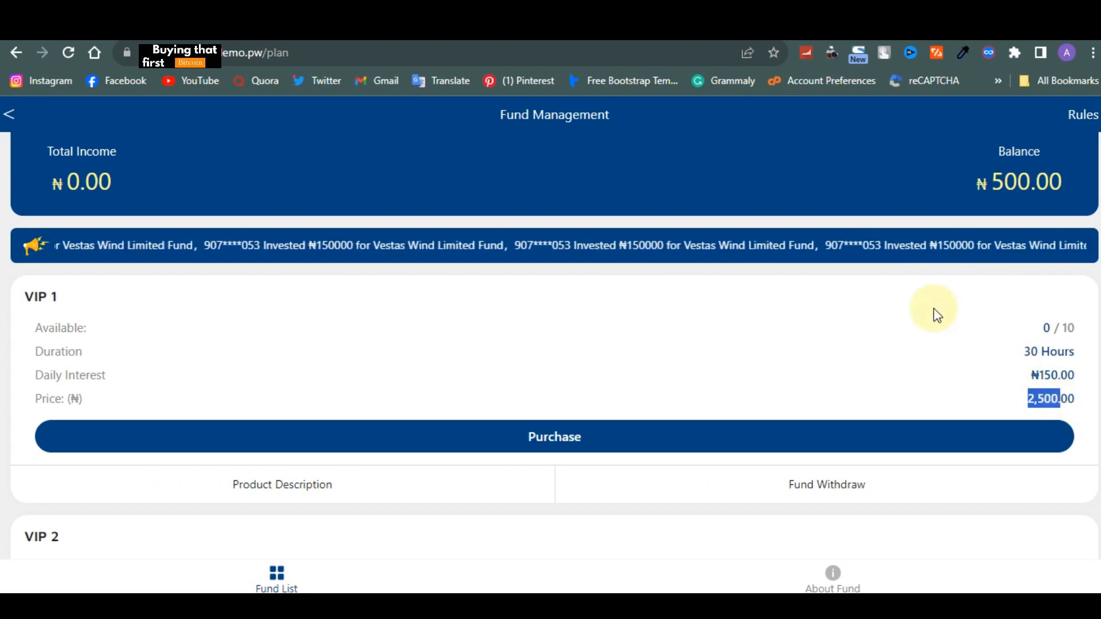
scroll(down, 3)
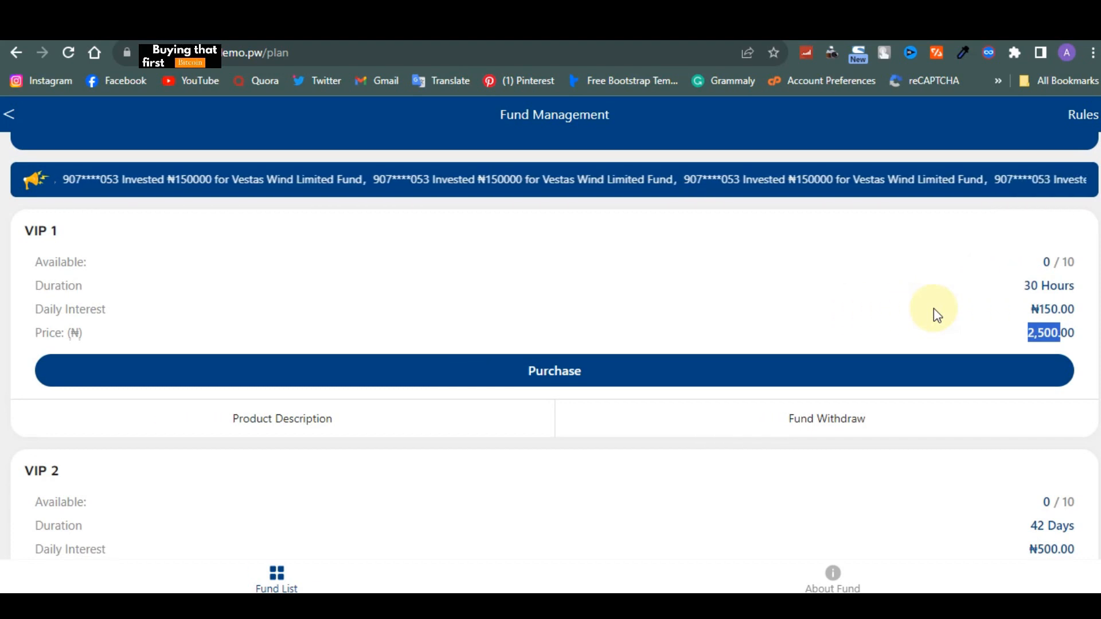
scroll(down, 3)
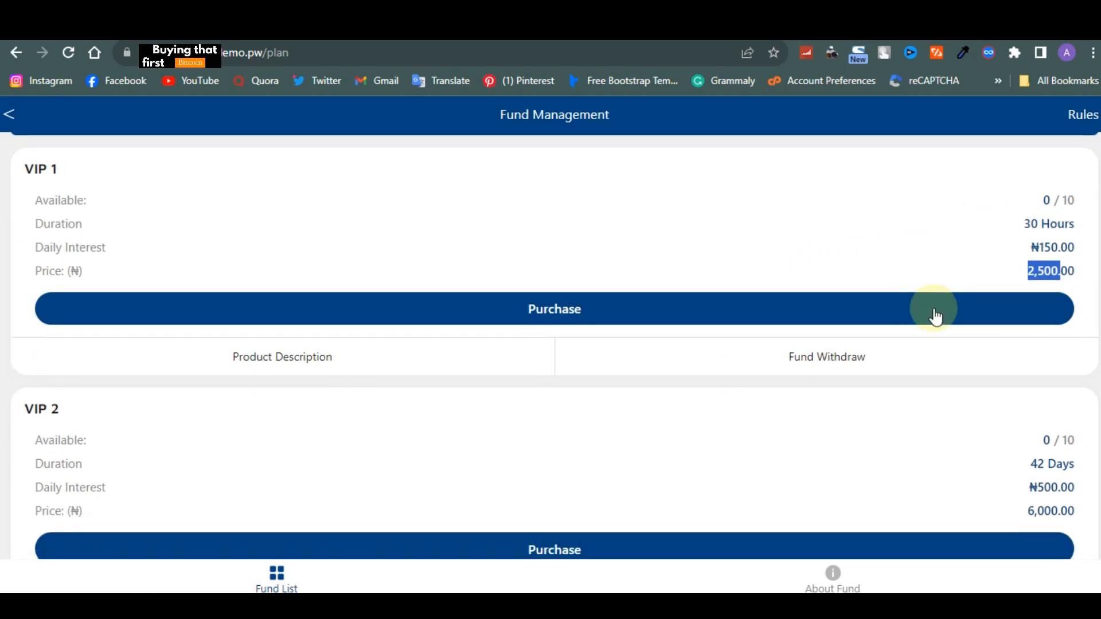
scroll(down, 3)
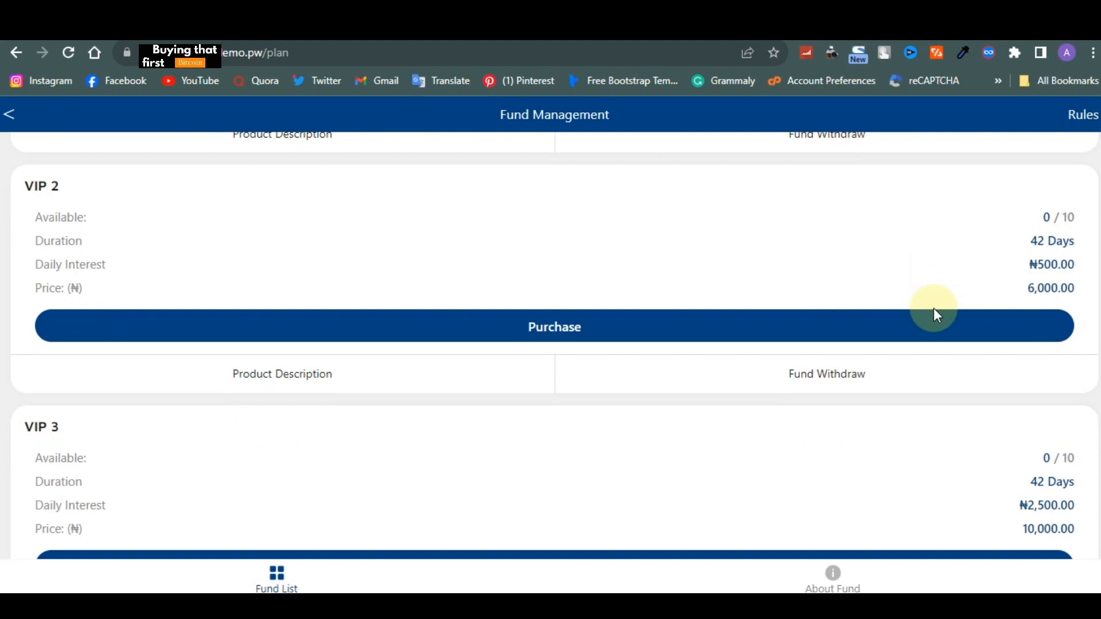
scroll(down, 3)
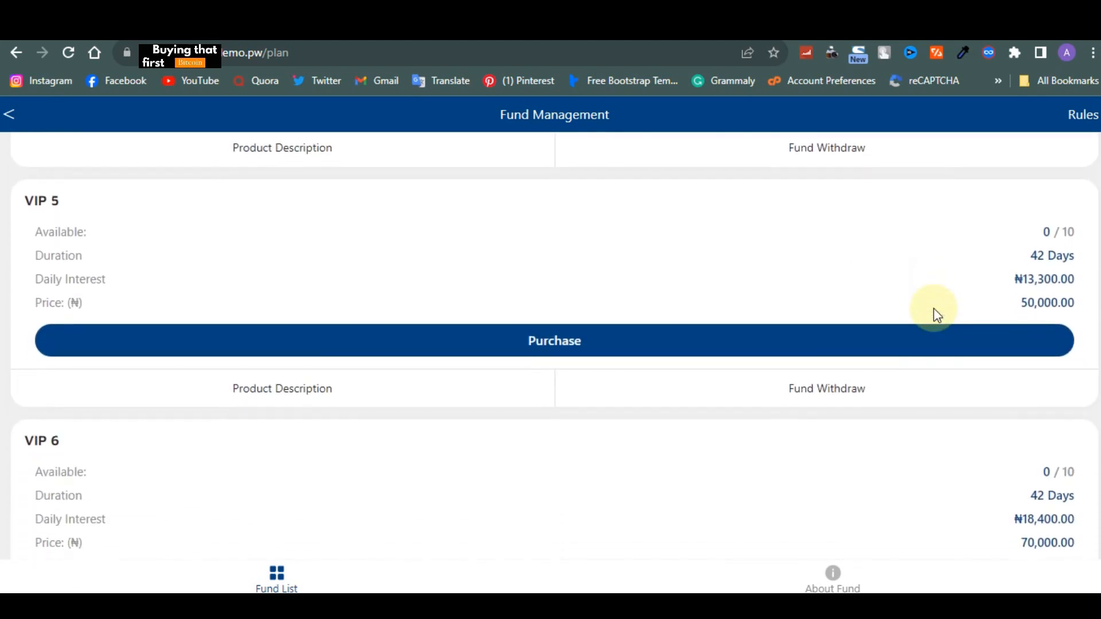
Step: Continue down the user dashboard's device list to the end of the plans
scroll(down, 3)
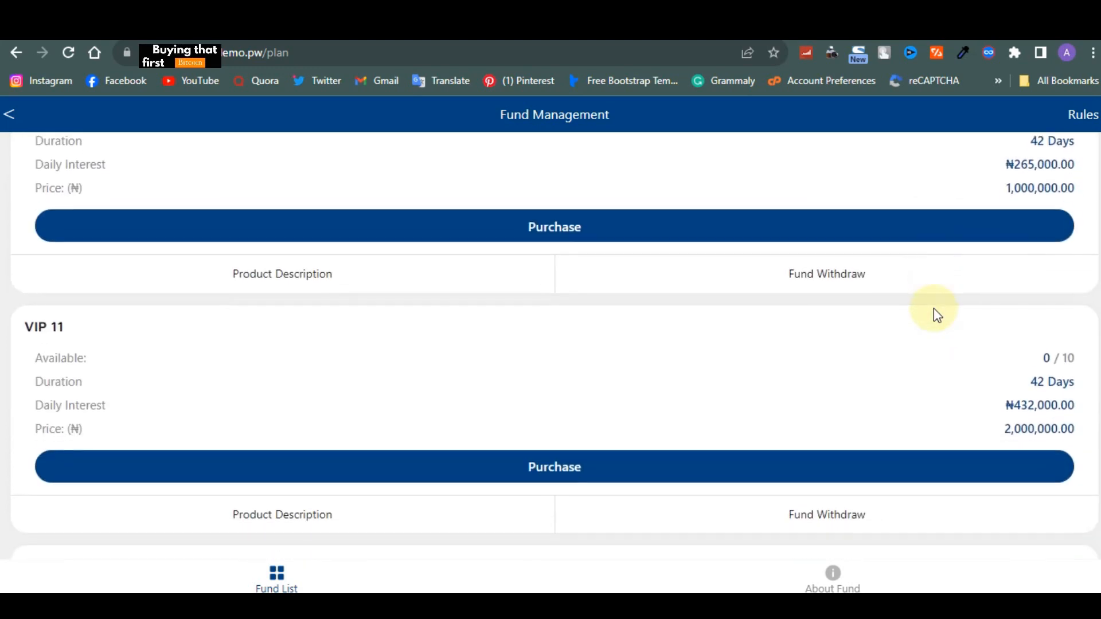
scroll(down, 3)
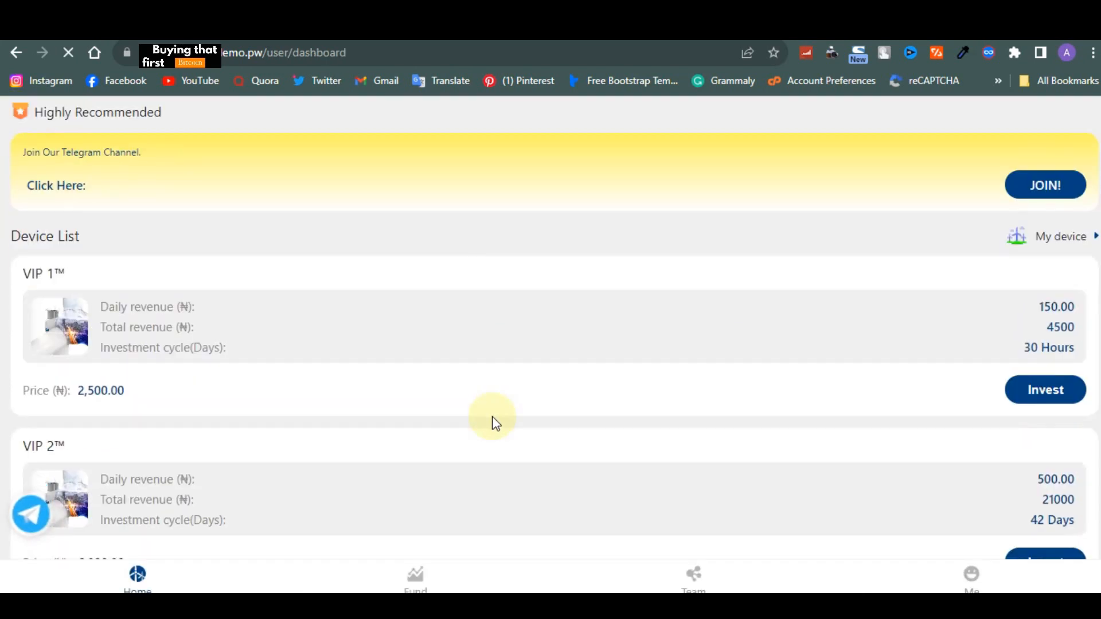
scroll(down, 3)
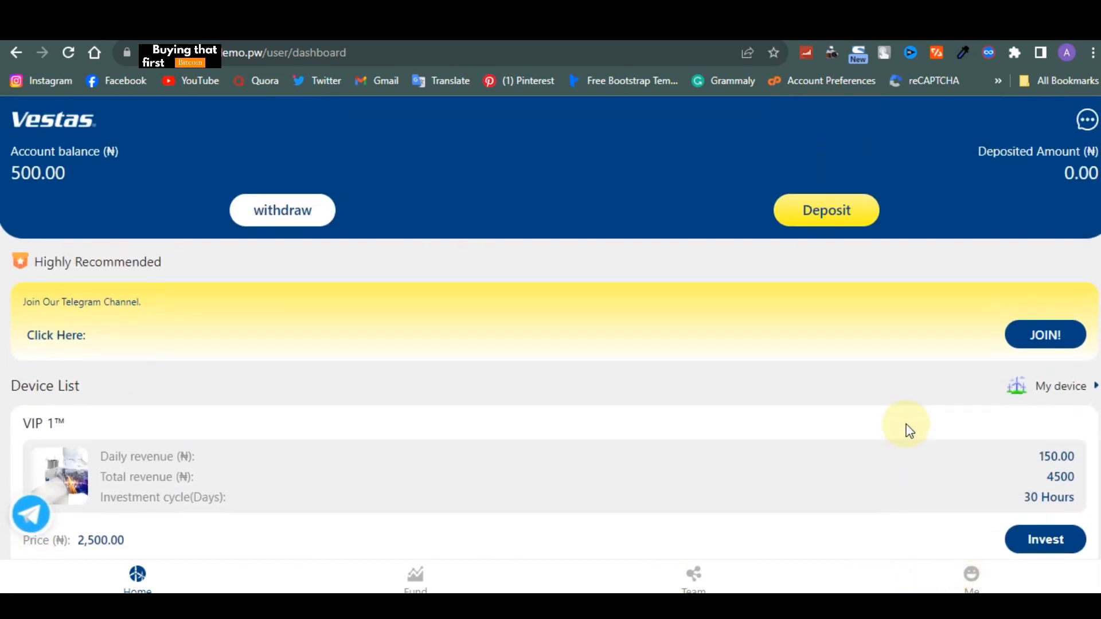
scroll(down, 3)
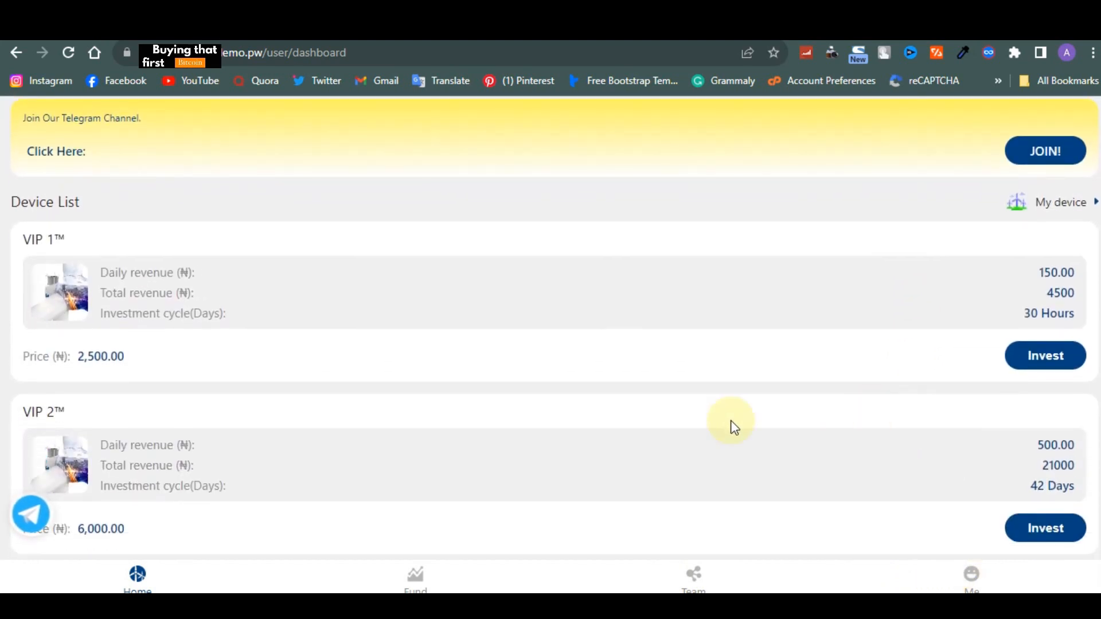
scroll(down, 3)
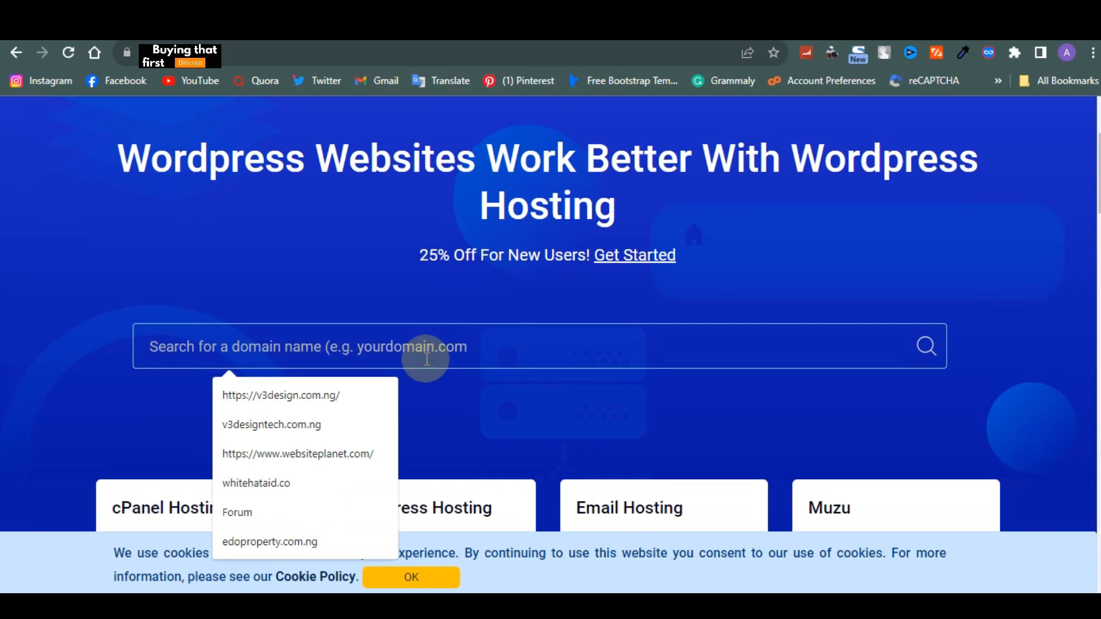
Step: Search WhoGoHost for smartmoney.ng, shown available at ₦6,000.00
text(smar)
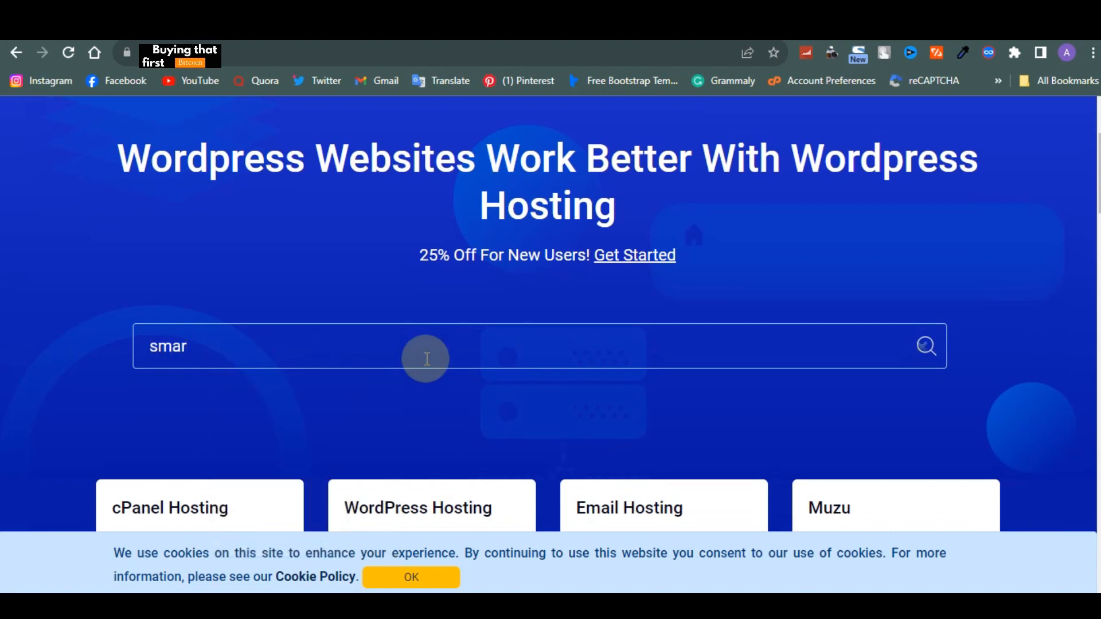
text(tmonw)
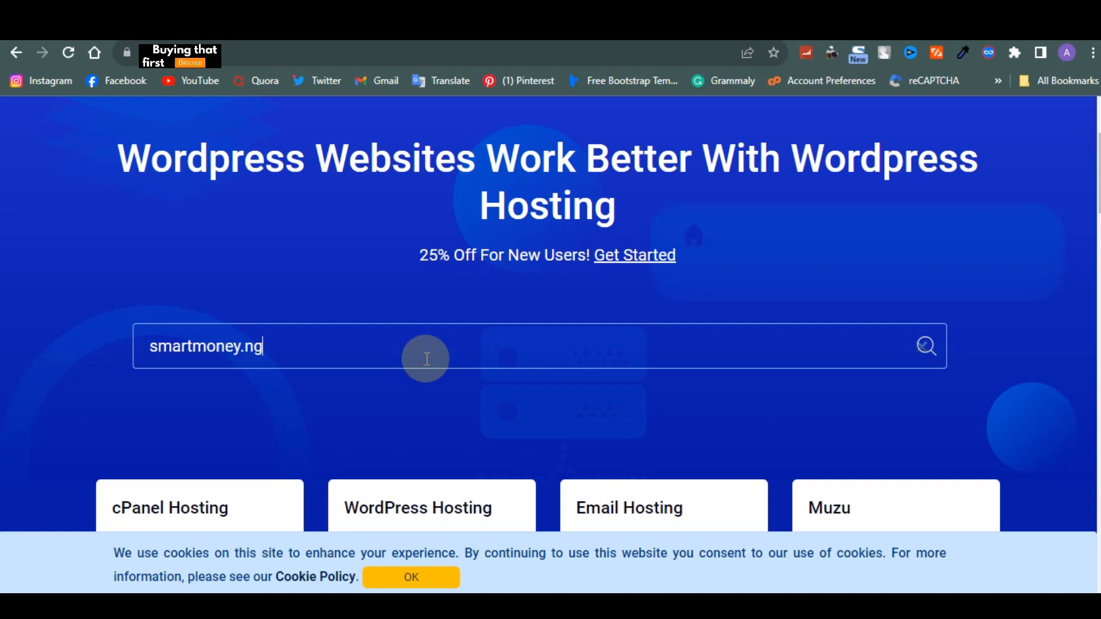
click(926, 345)
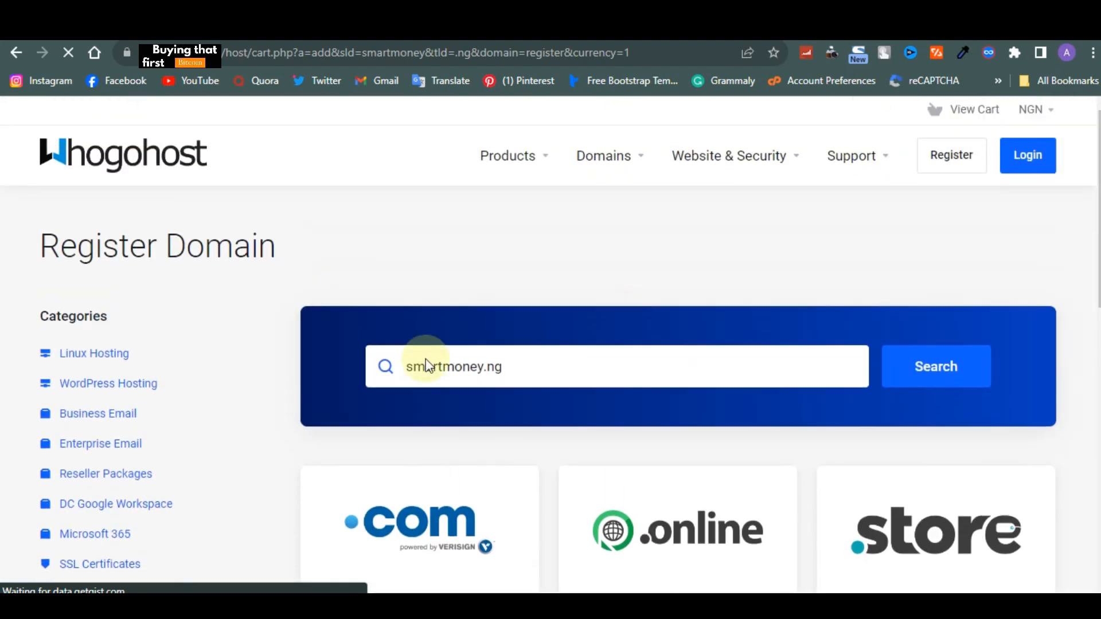
click(935, 366)
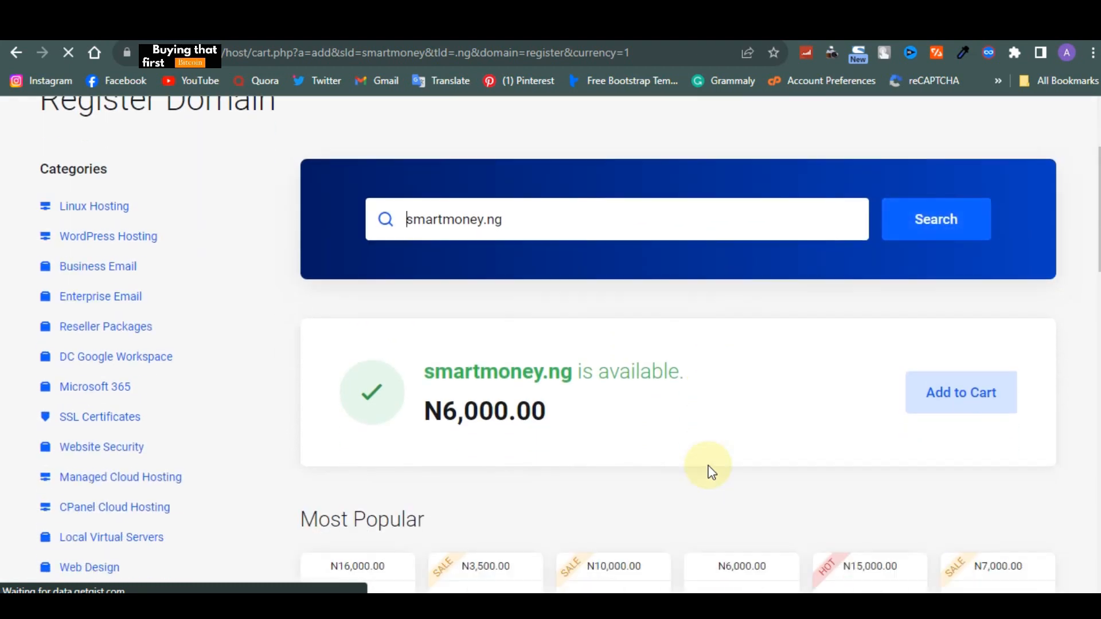
Step: Scroll through the Register Domain results below the availability notice
scroll(down, 3)
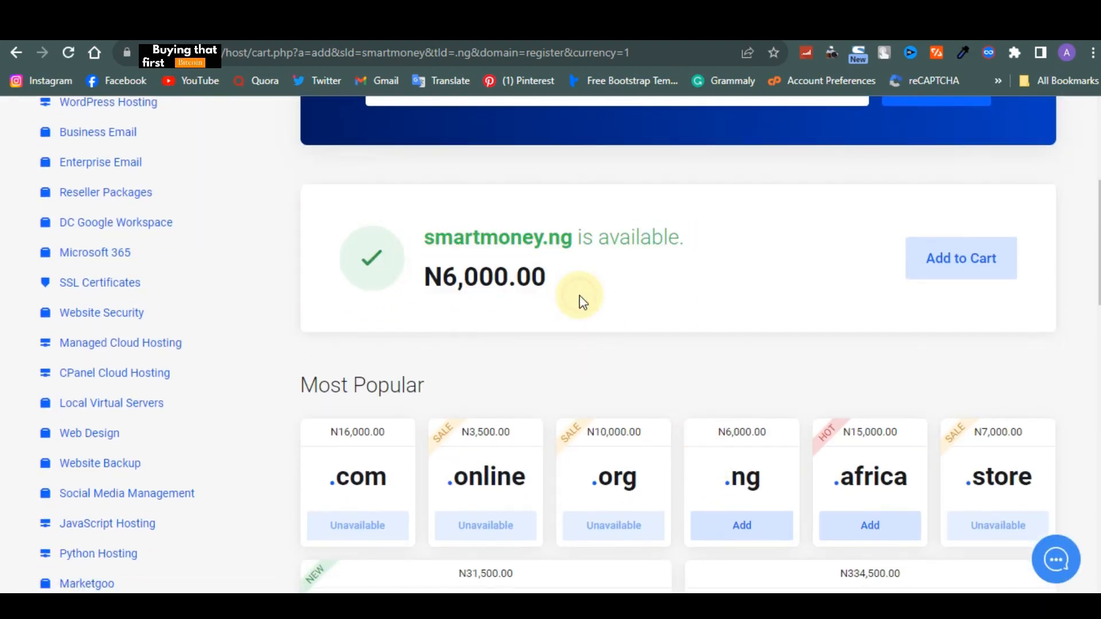
scroll(down, 3)
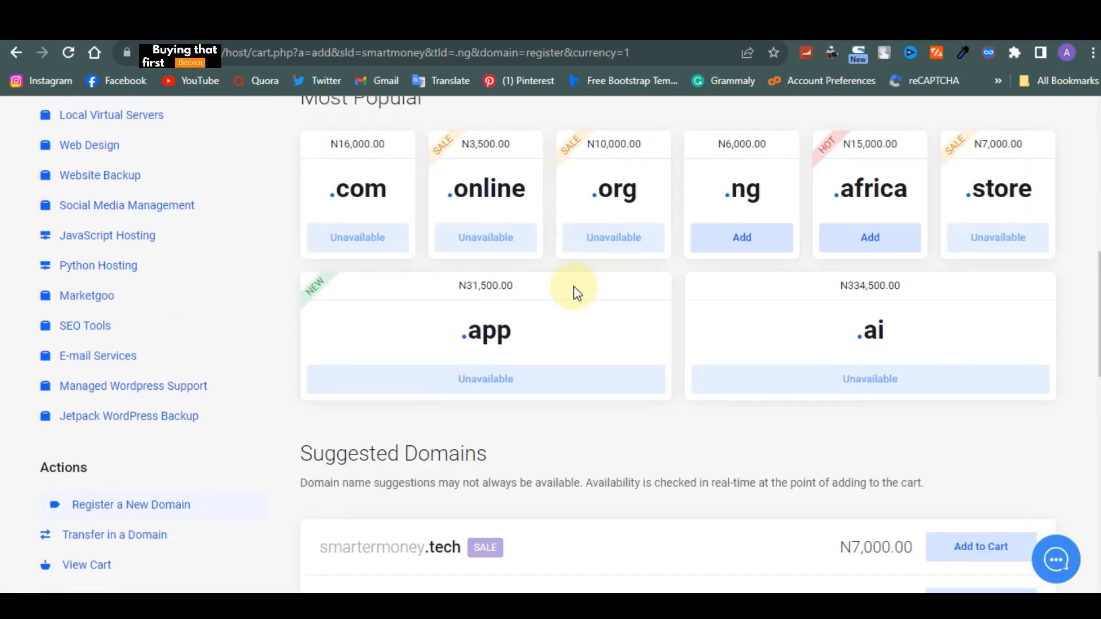
scroll(down, 3)
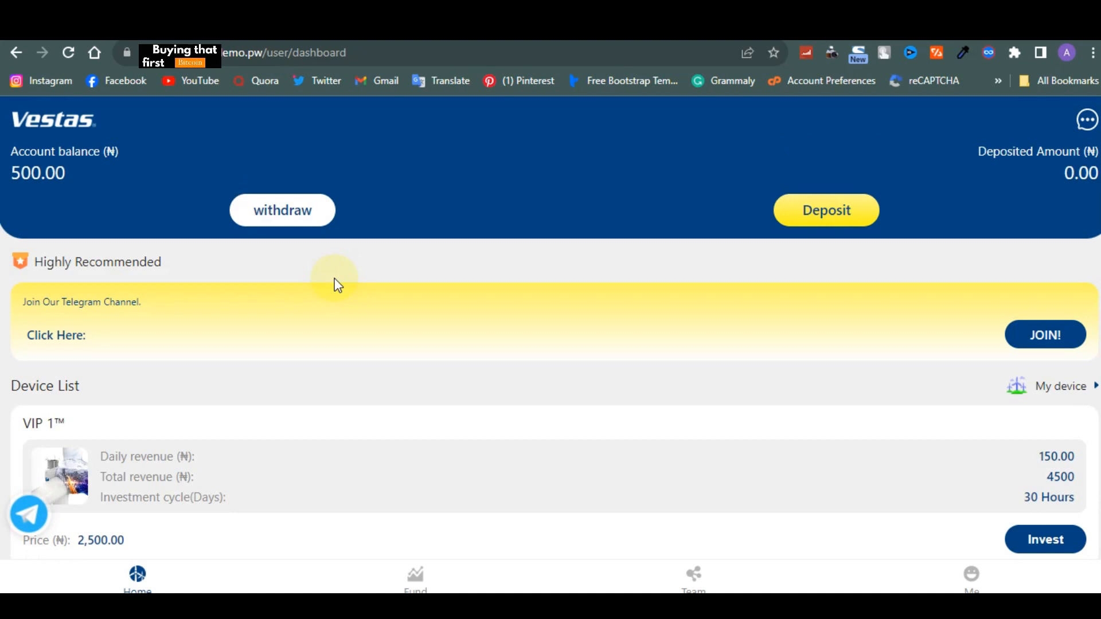
Step: Scroll the dashboard's VIP device list up to VIP 9, then head to the Team section
scroll(down, 3)
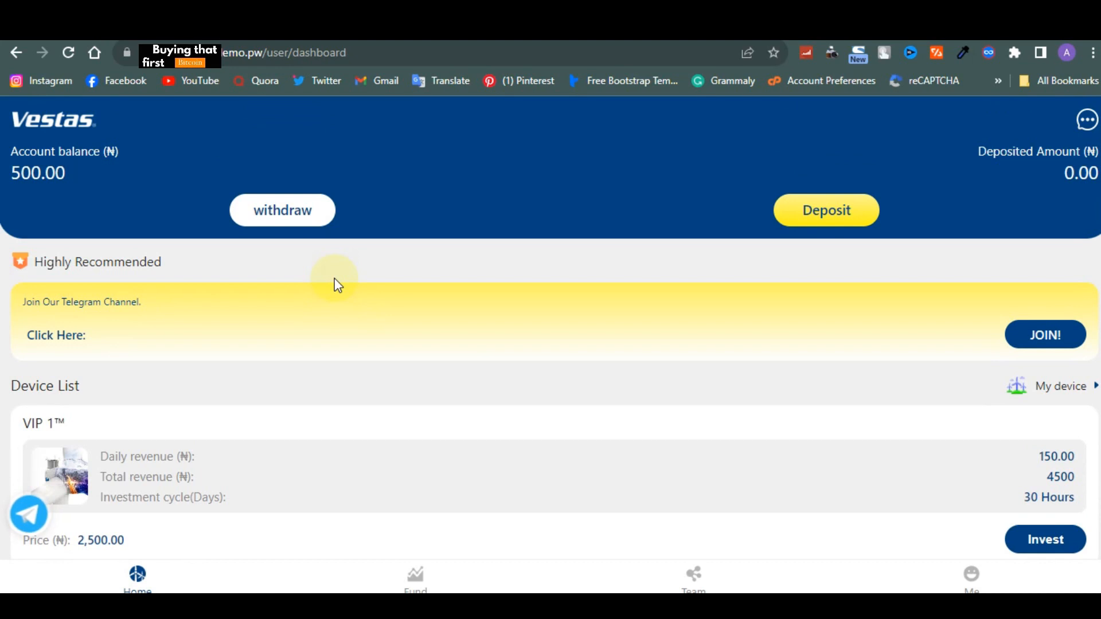
scroll(down, 3)
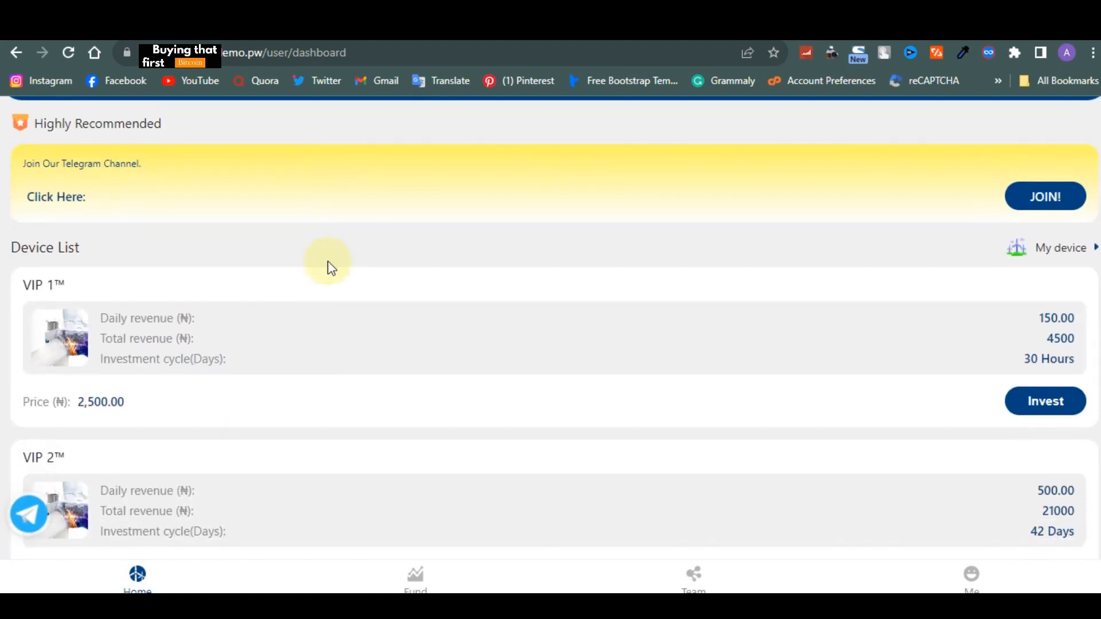
scroll(down, 3)
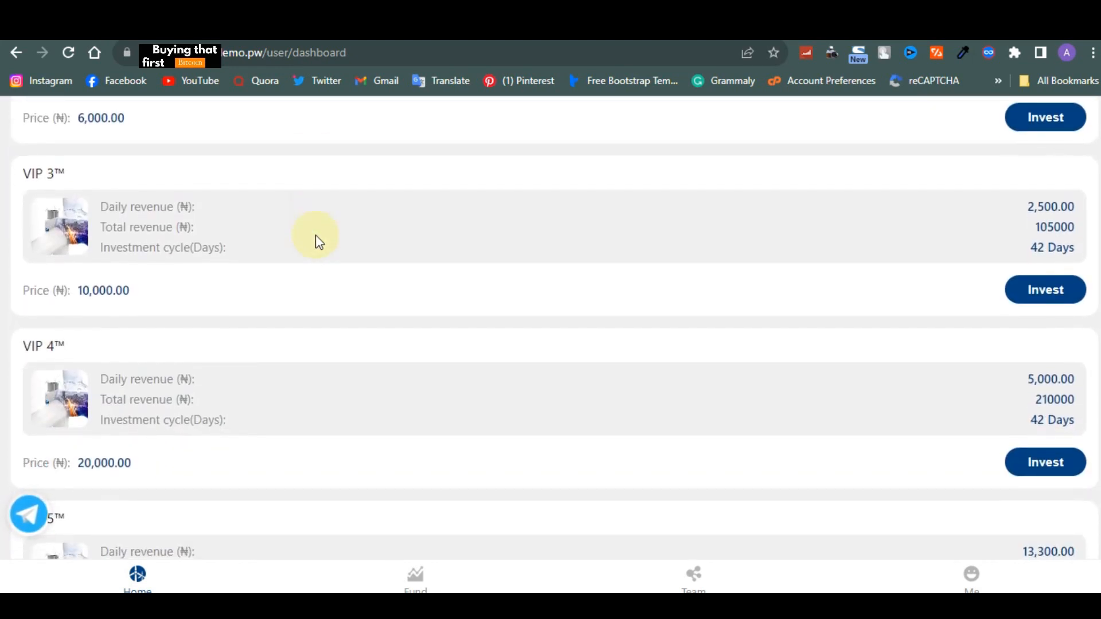
scroll(up, 3)
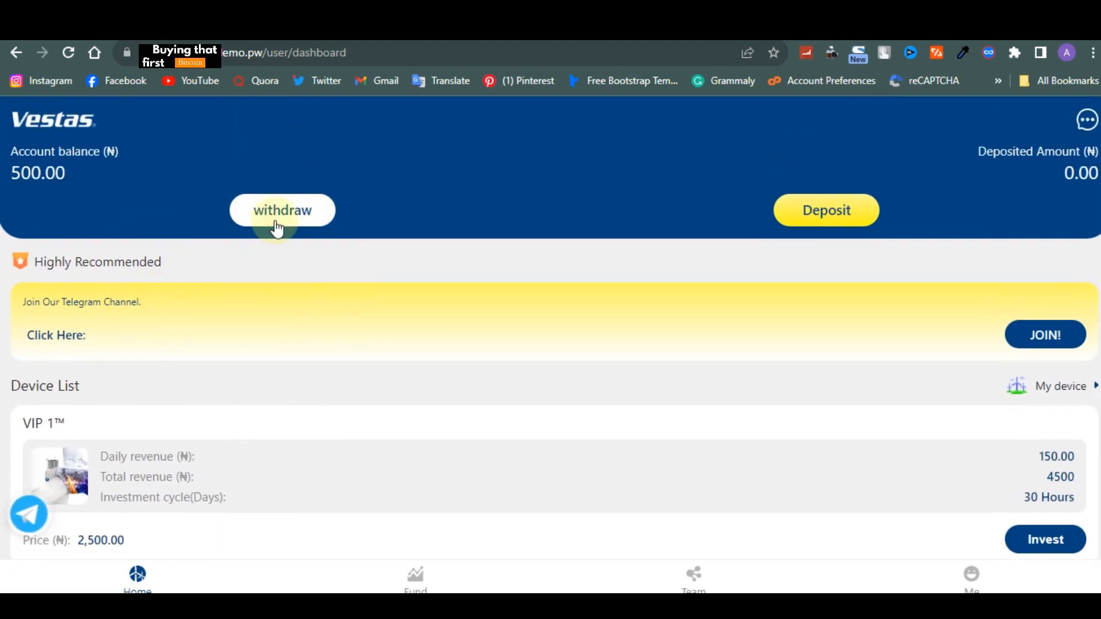
scroll(down, 3)
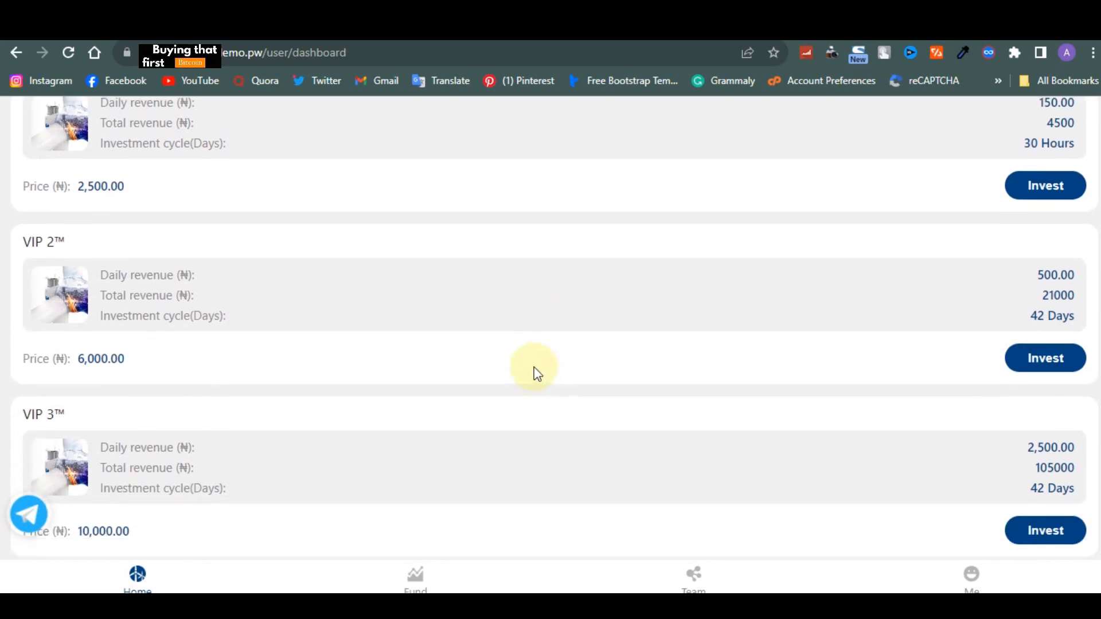
mouse_move(414, 525)
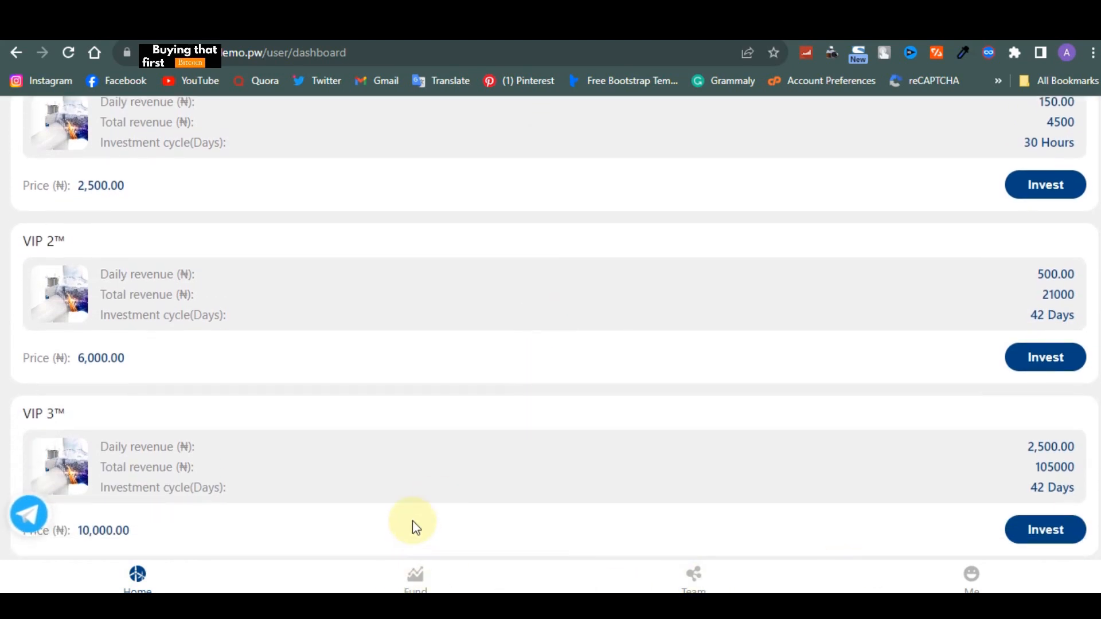
scroll(down, 3)
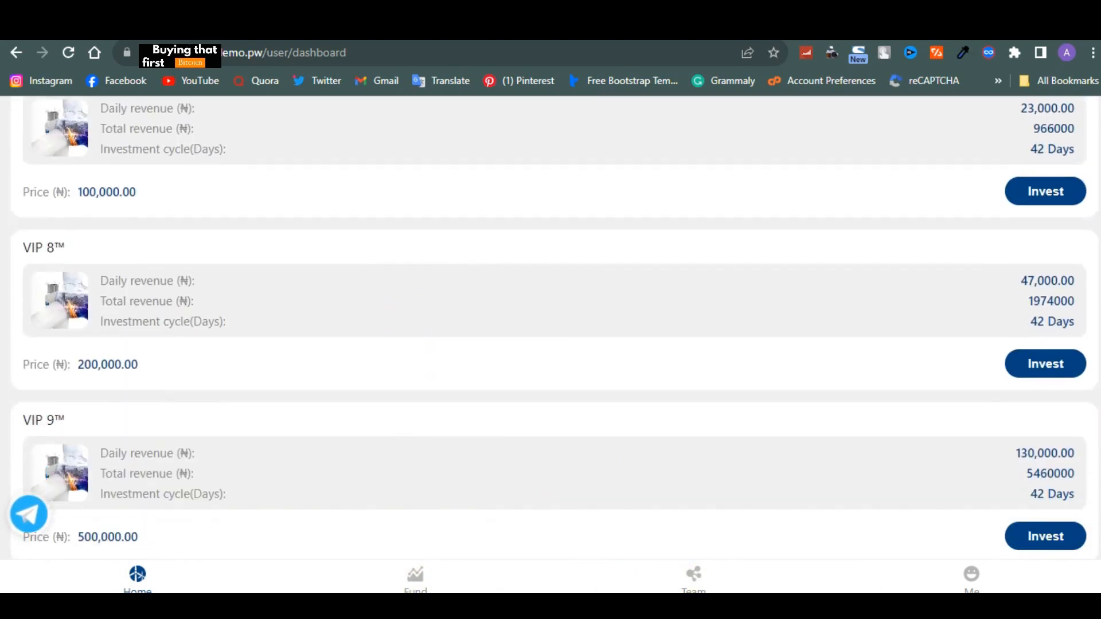
click(692, 574)
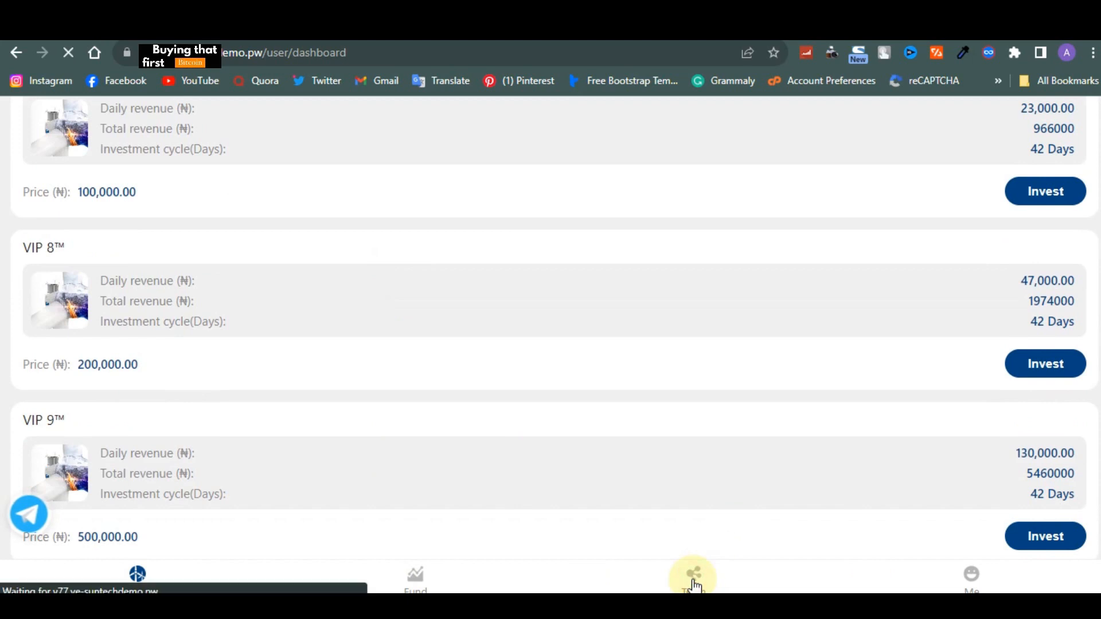
Step: Review the referrals page: invitation code and link, 25% Tier 1 rebate, downlines
click(693, 574)
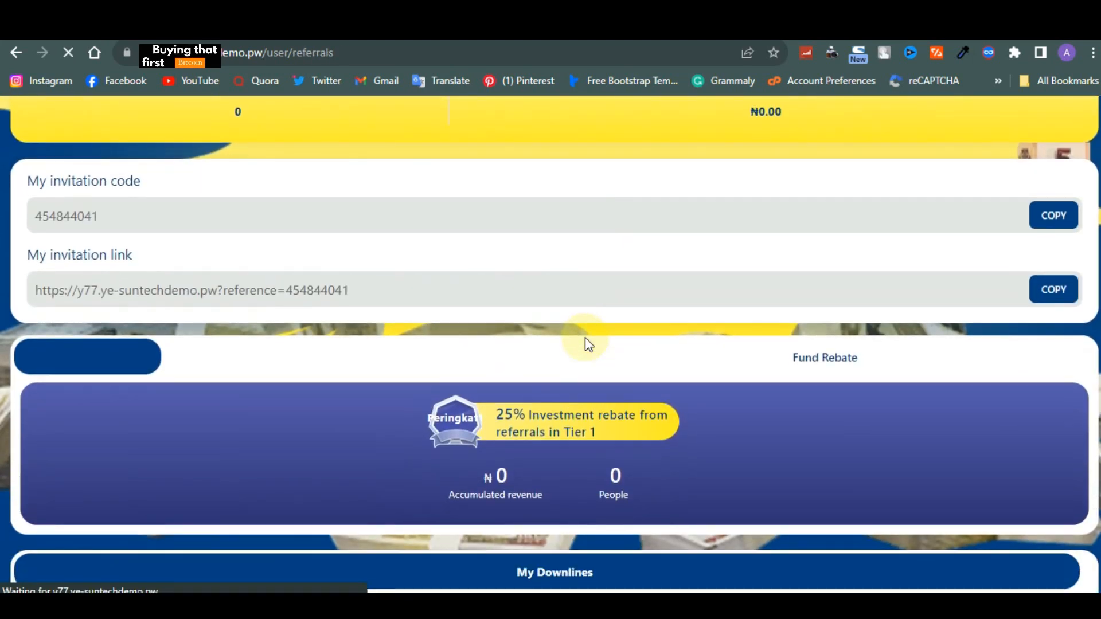
mouse_move(235, 224)
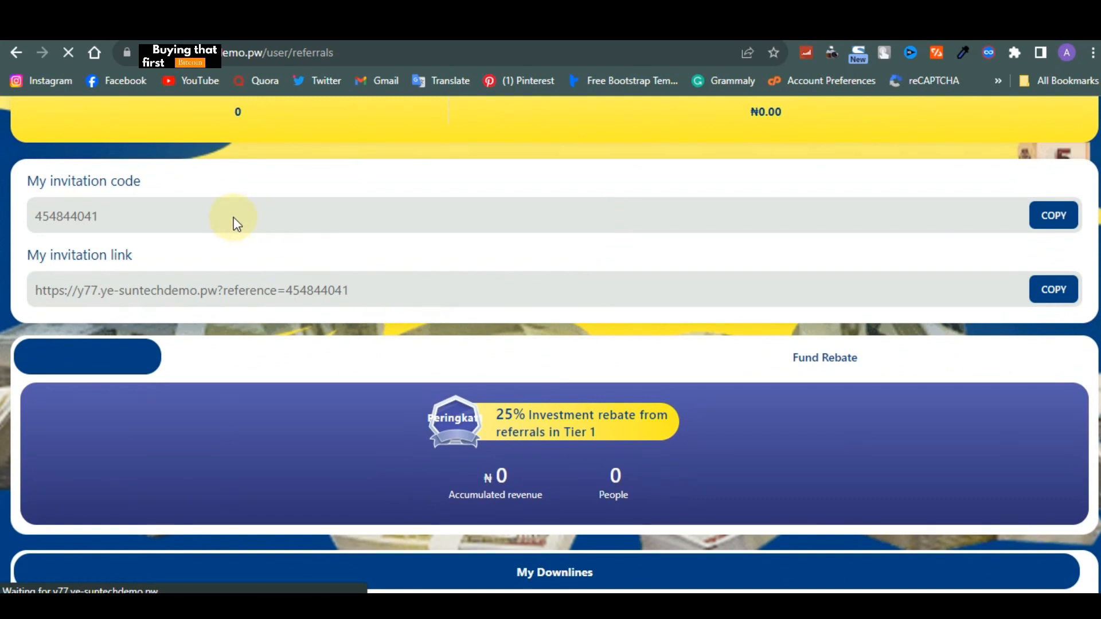
scroll(down, 3)
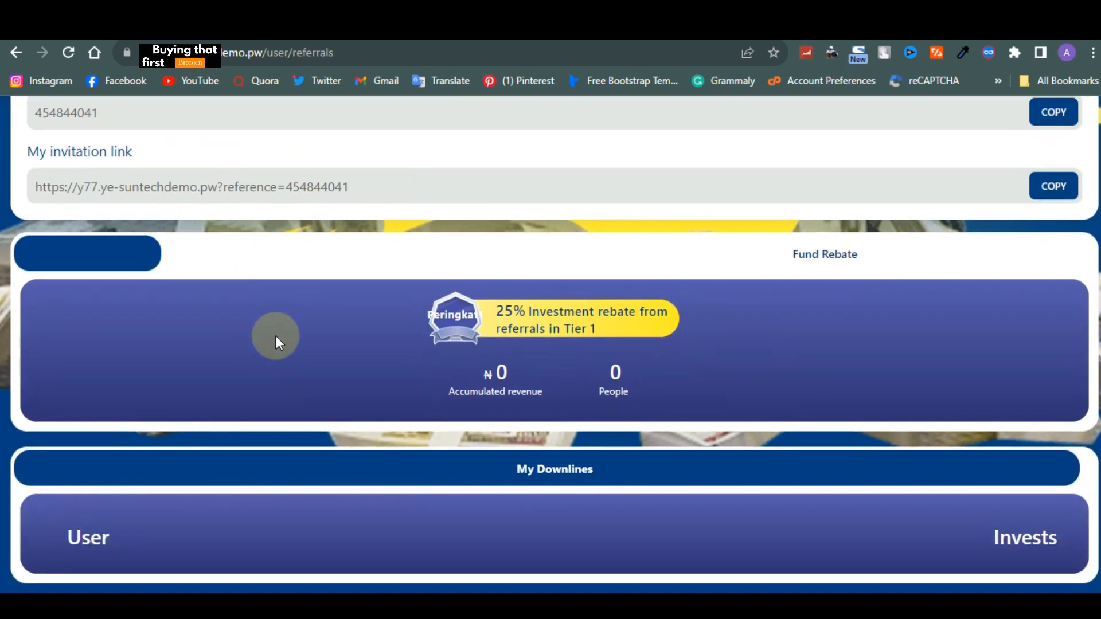
click(554, 468)
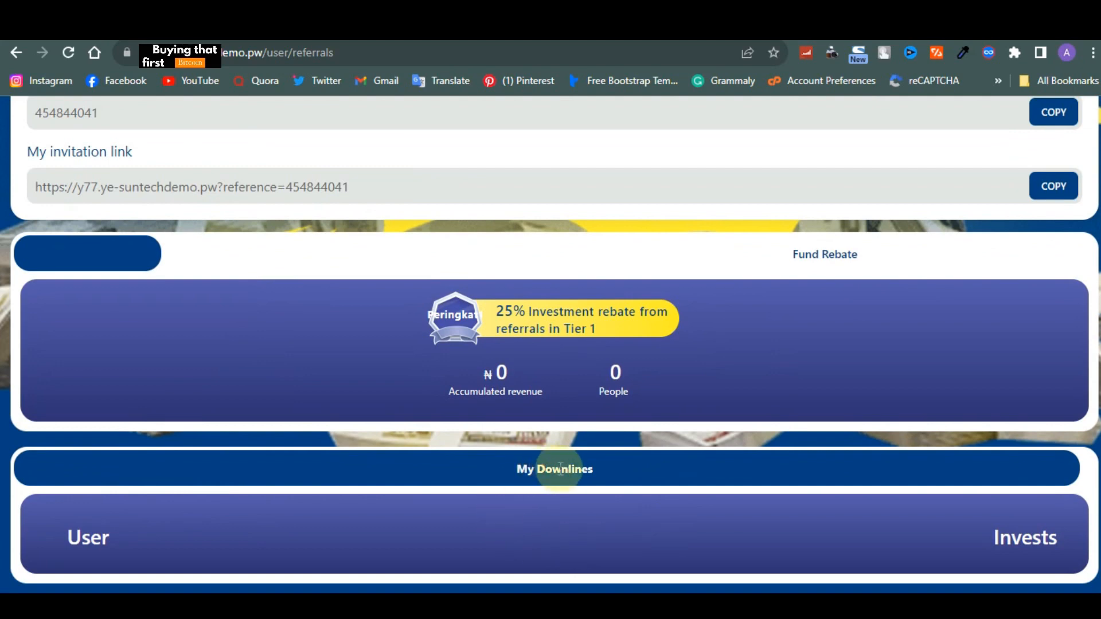
scroll(up, 3)
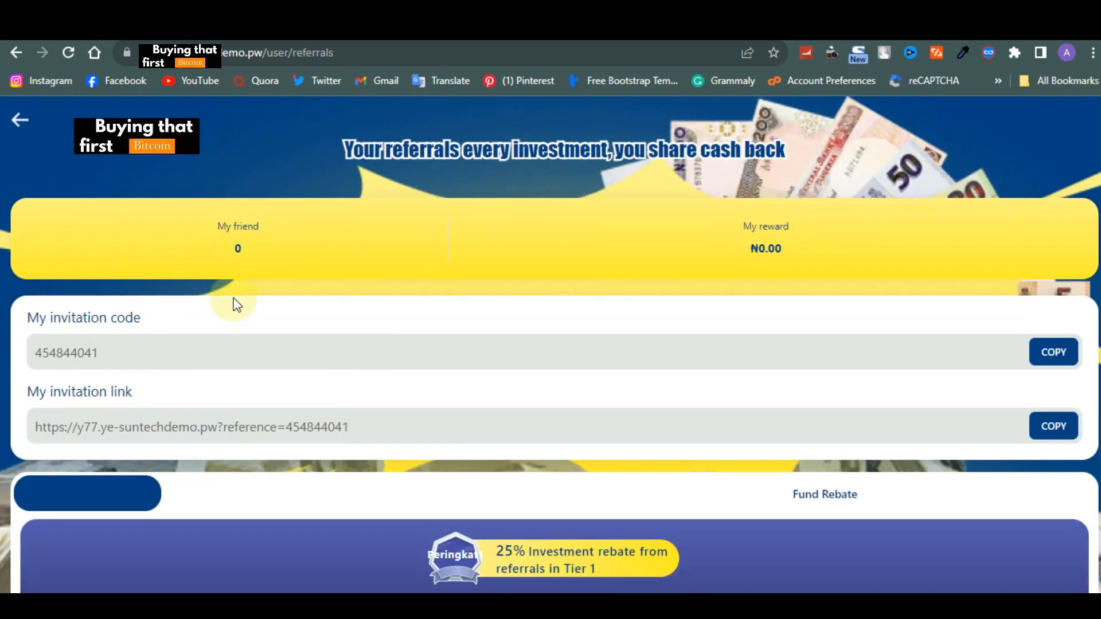
Step: Go back from the referrals page to the Vestas account dashboard
click(19, 120)
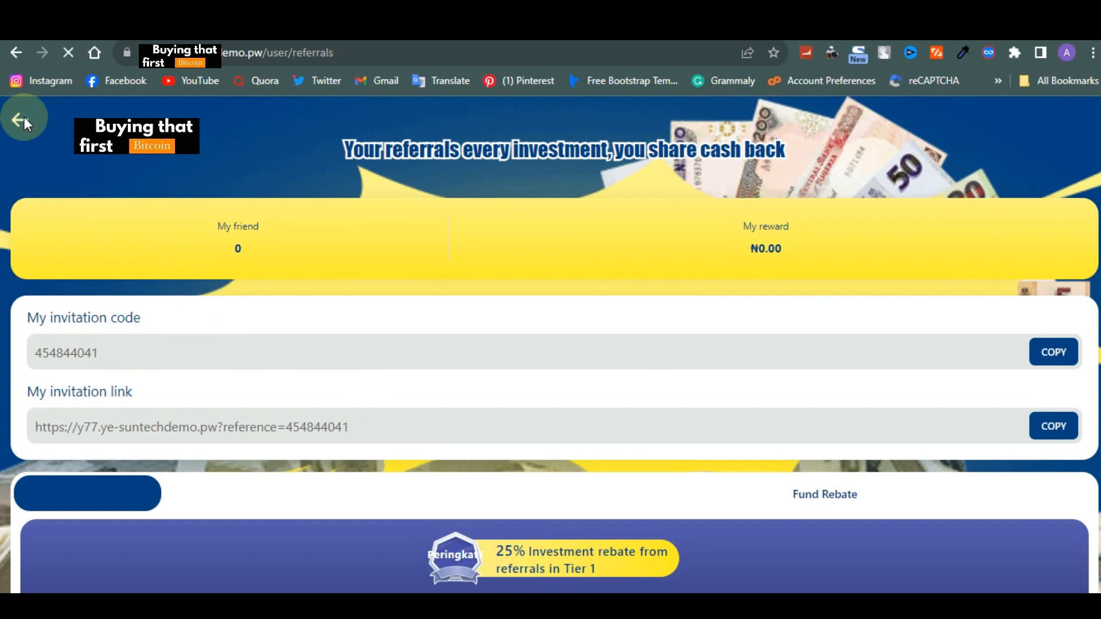
click(17, 51)
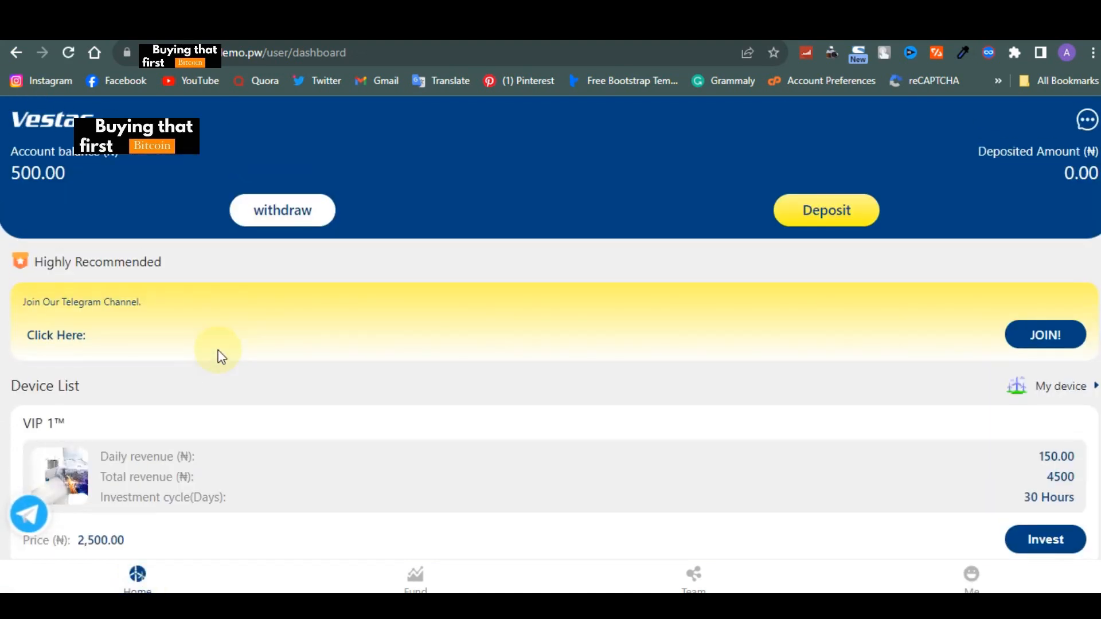
scroll(down, 3)
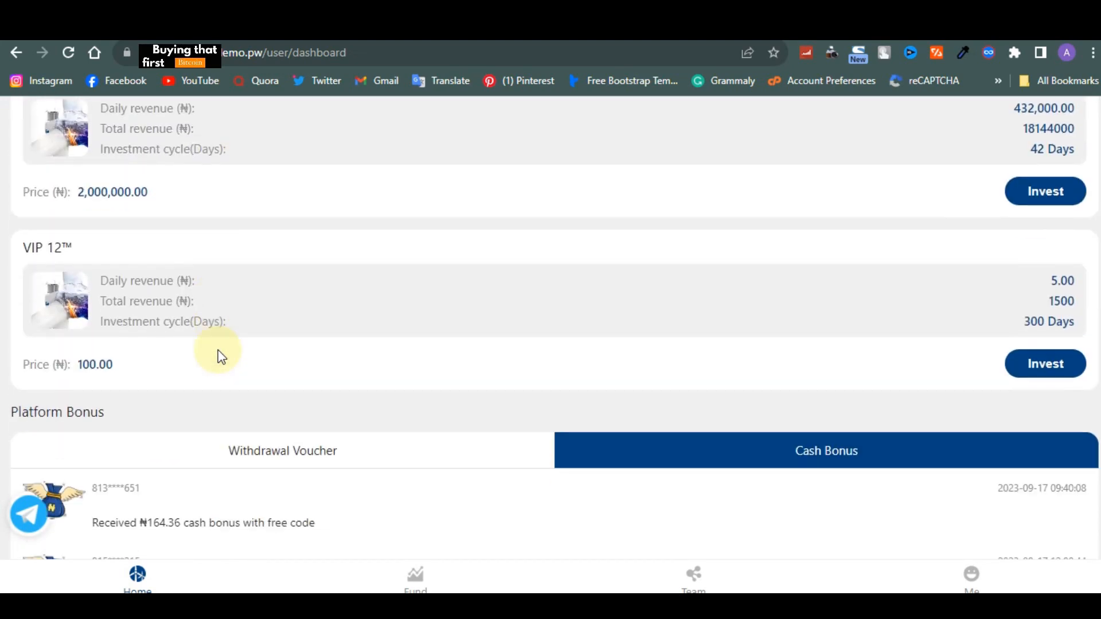
scroll(up, 3)
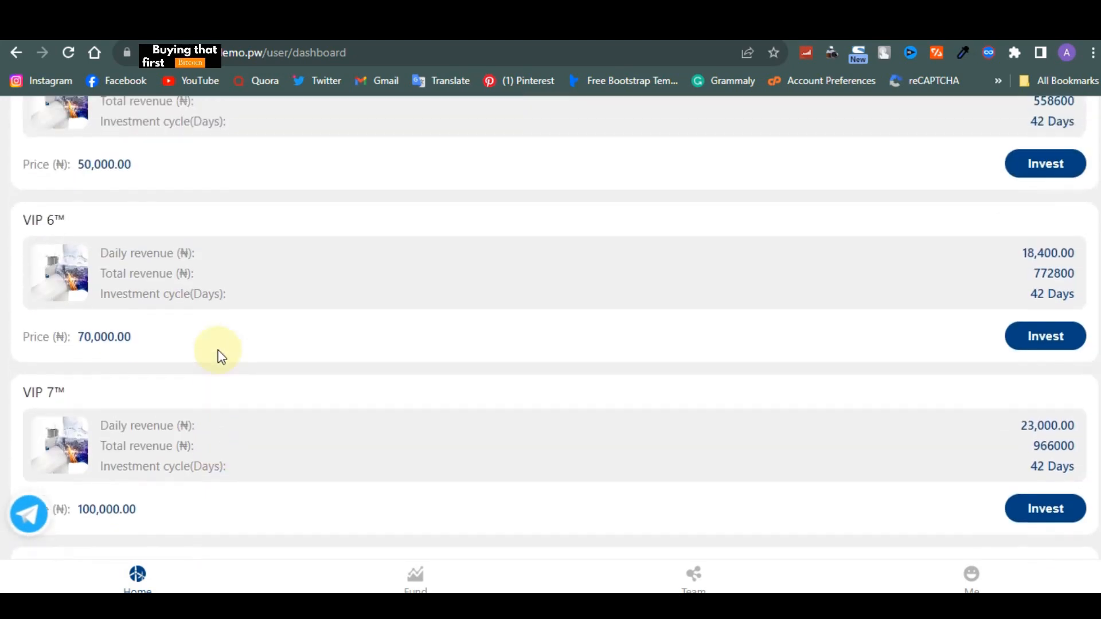
scroll(up, 3)
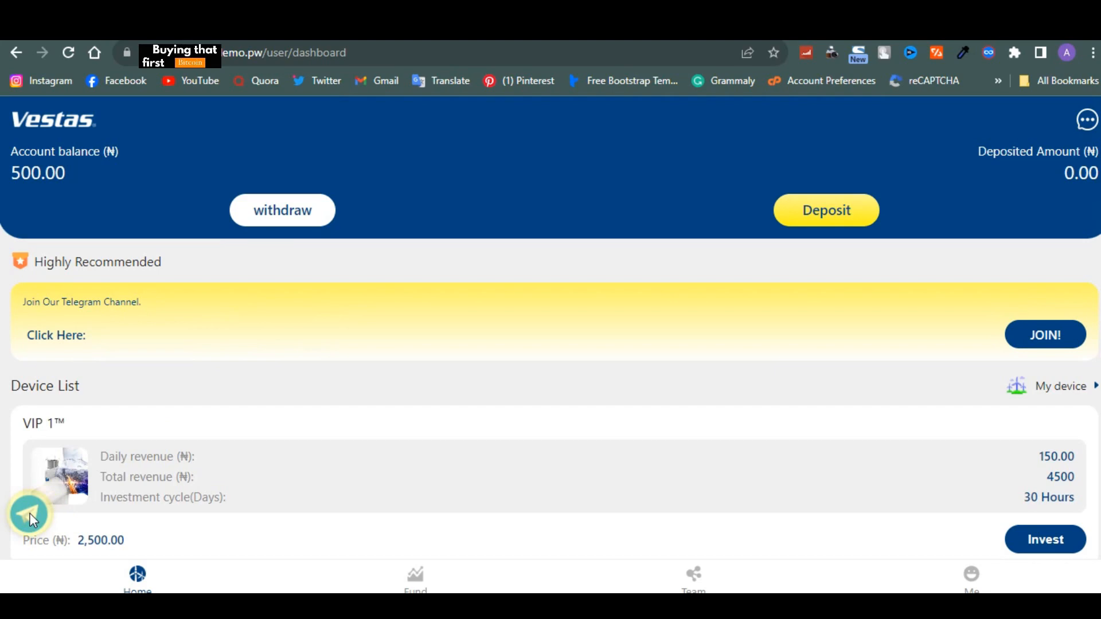
scroll(down, 3)
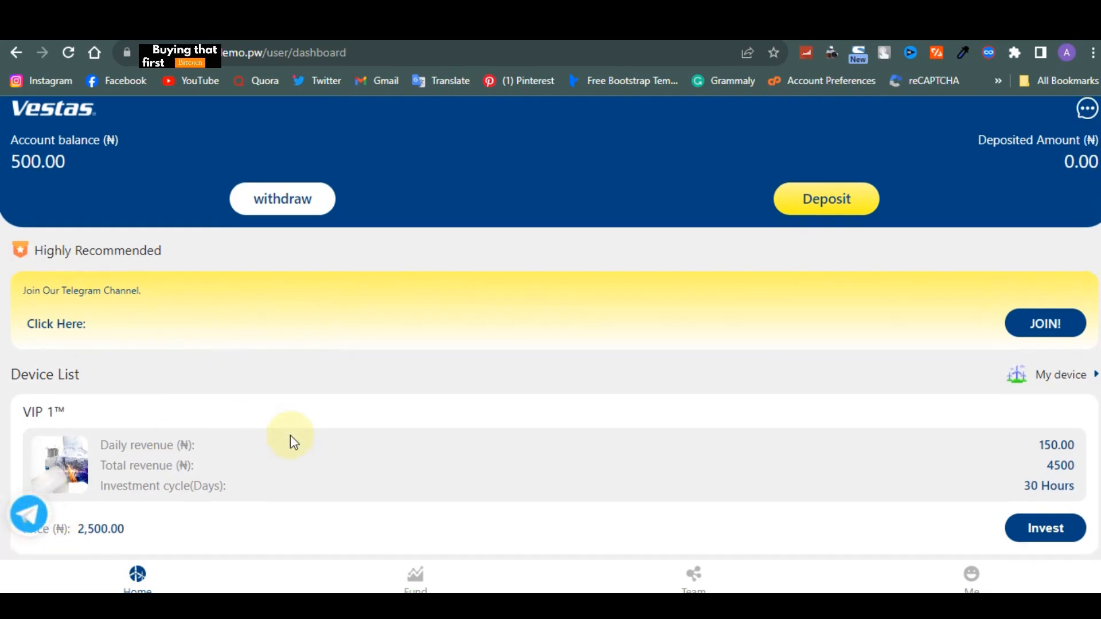
scroll(down, 3)
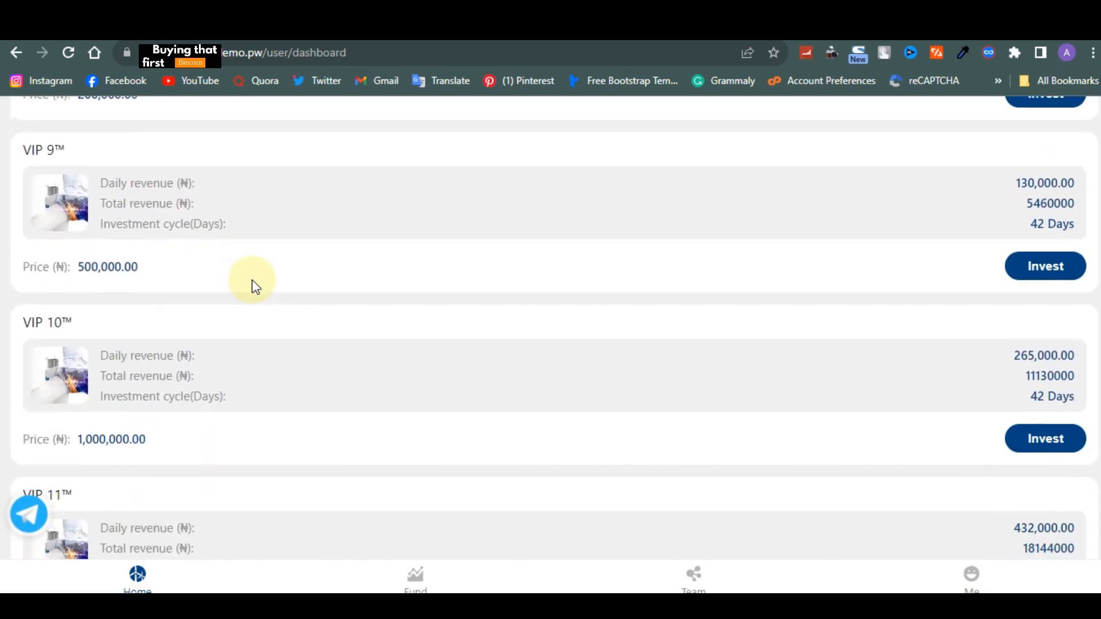
scroll(up, 3)
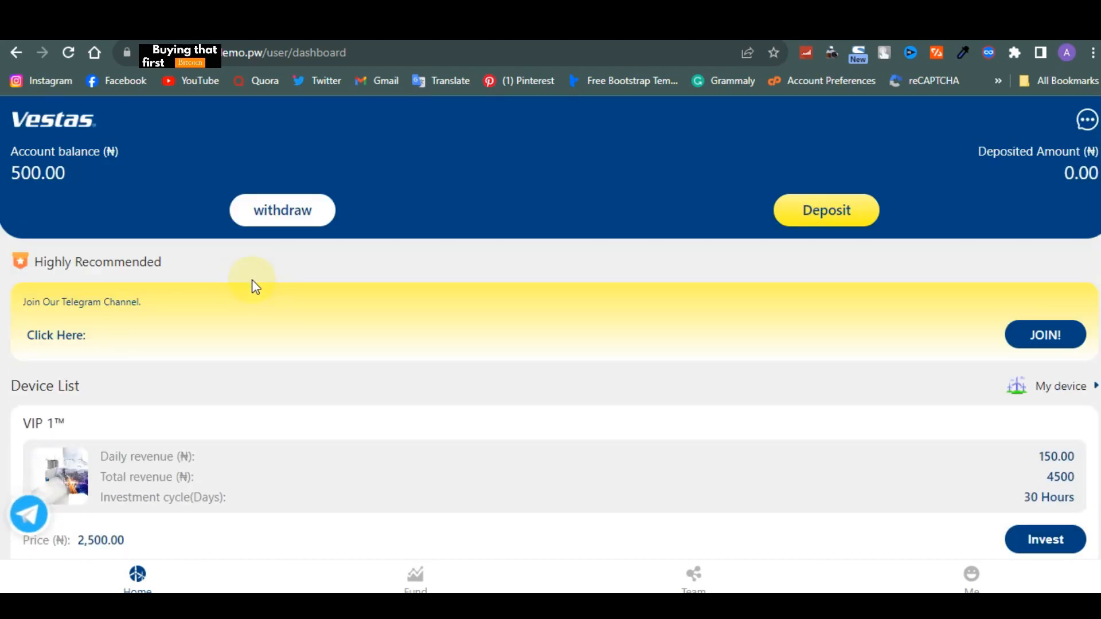
mouse_move(771, 344)
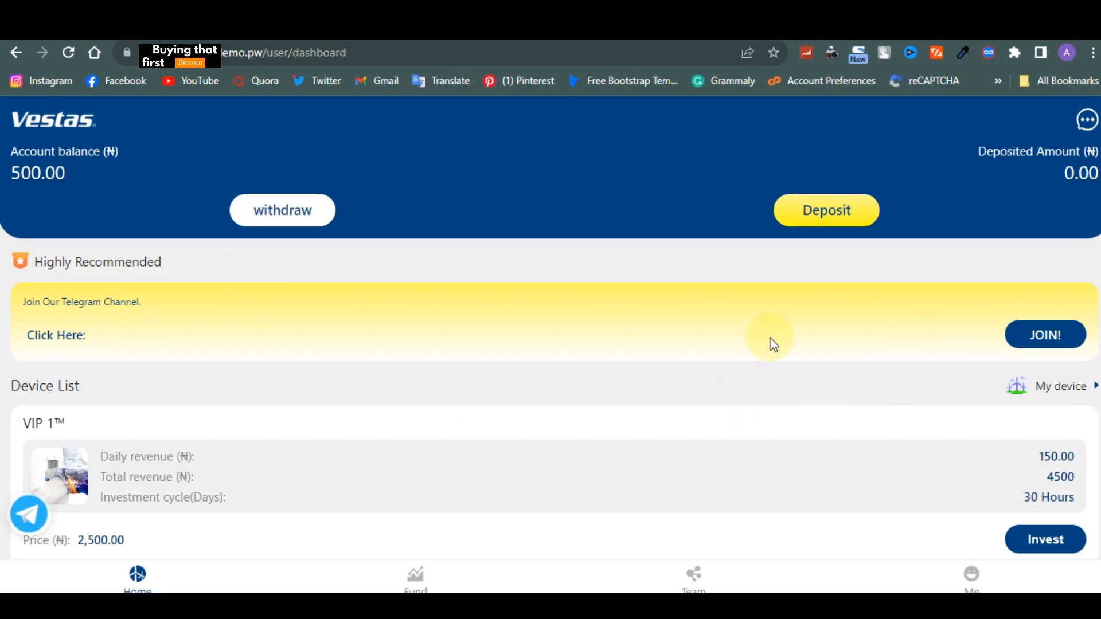
scroll(down, 3)
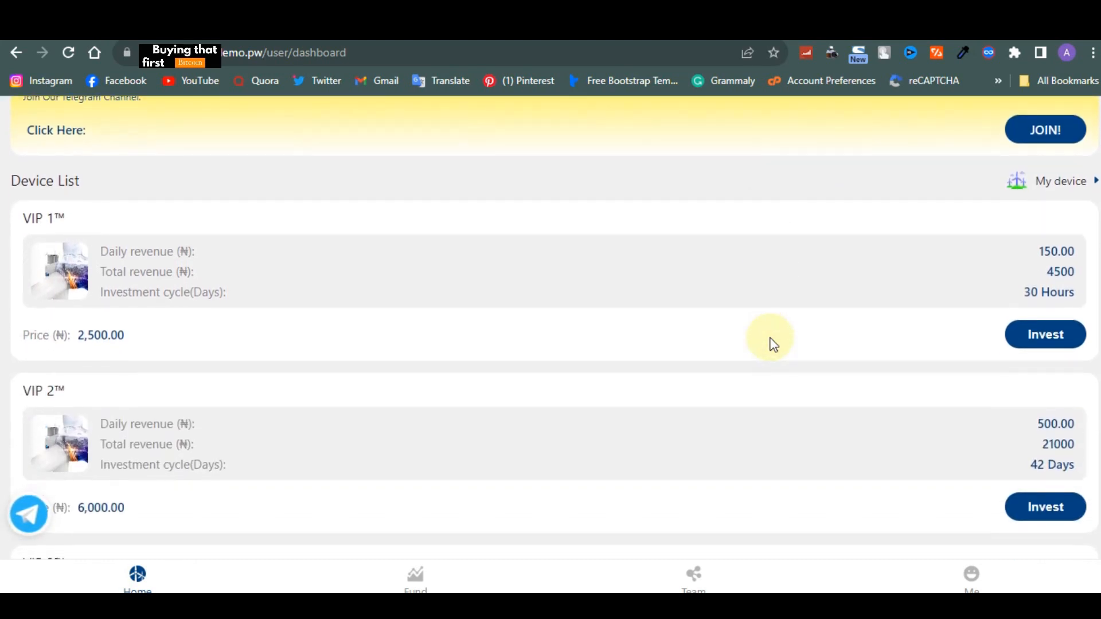
scroll(down, 3)
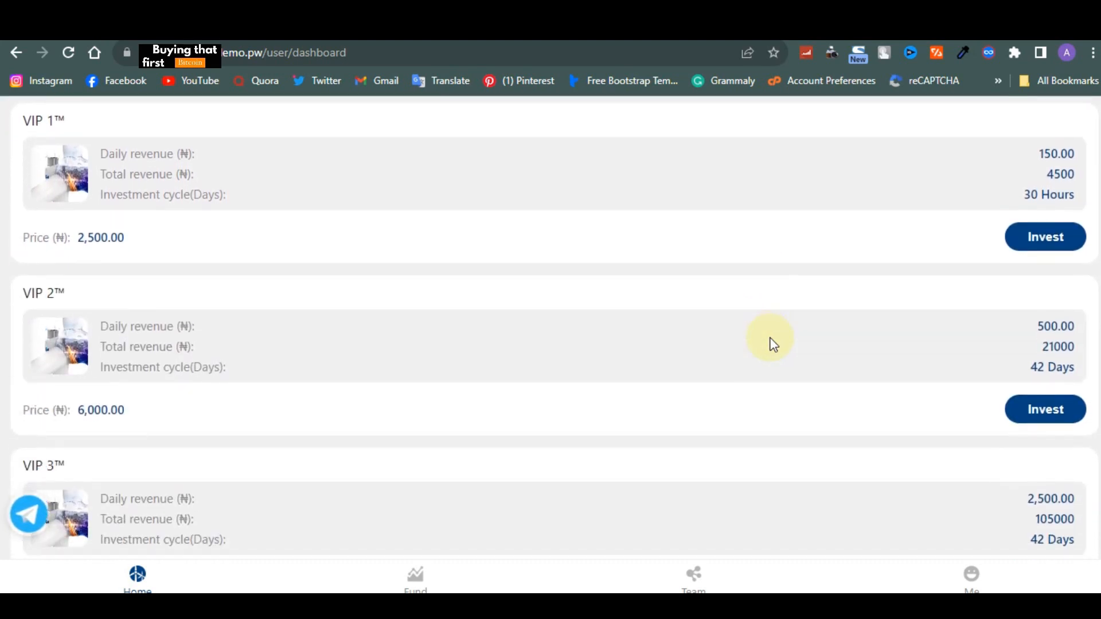
scroll(down, 3)
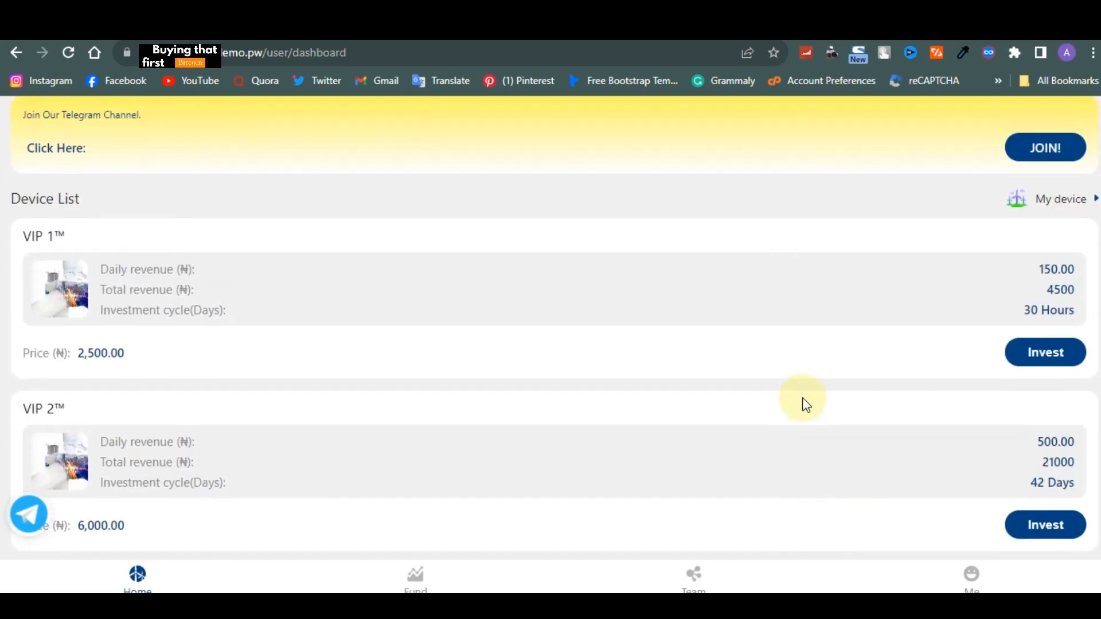
scroll(up, 3)
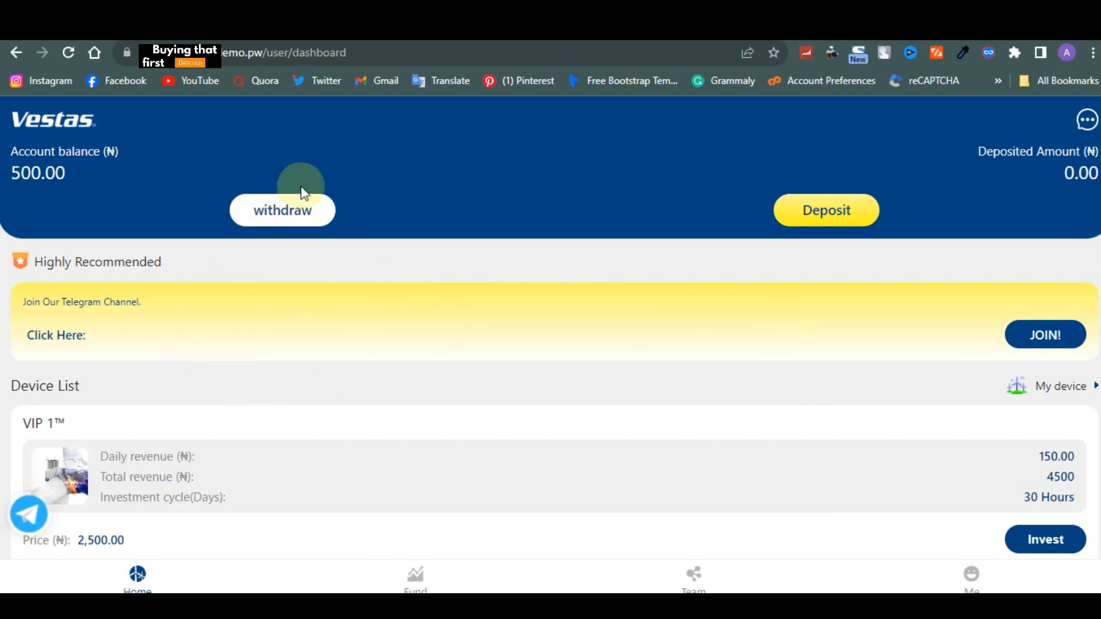
mouse_move(311, 195)
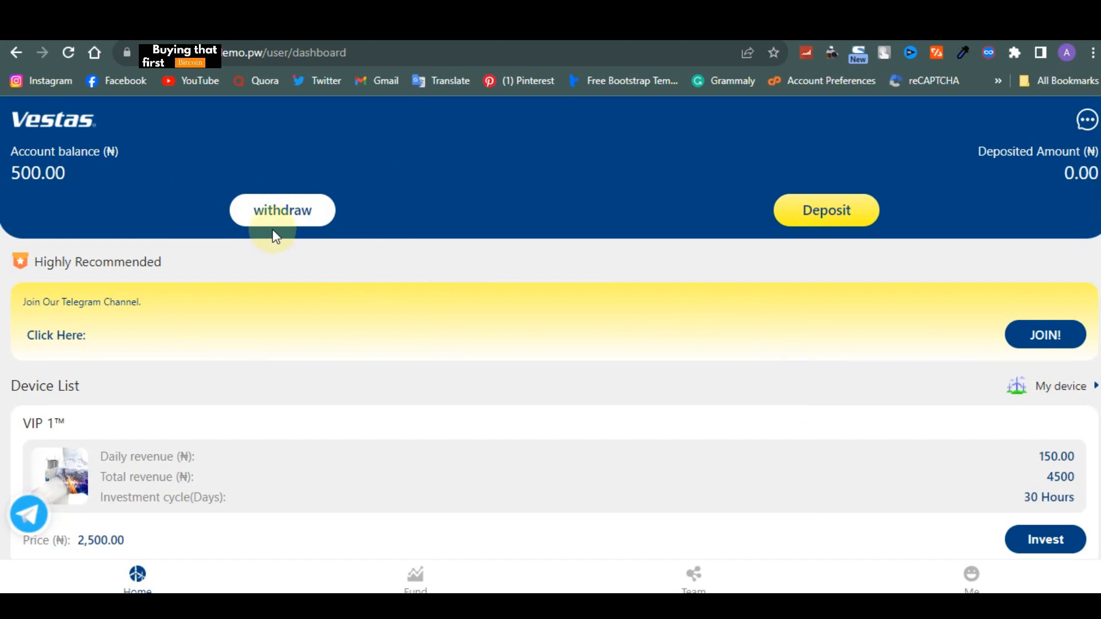
mouse_move(307, 112)
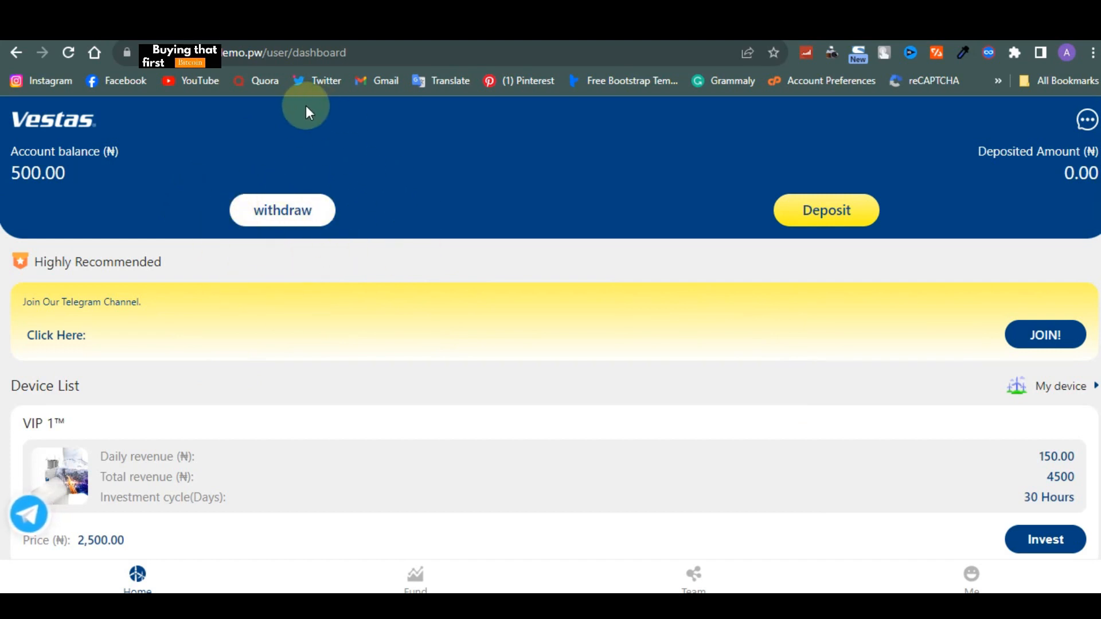
mouse_move(274, 261)
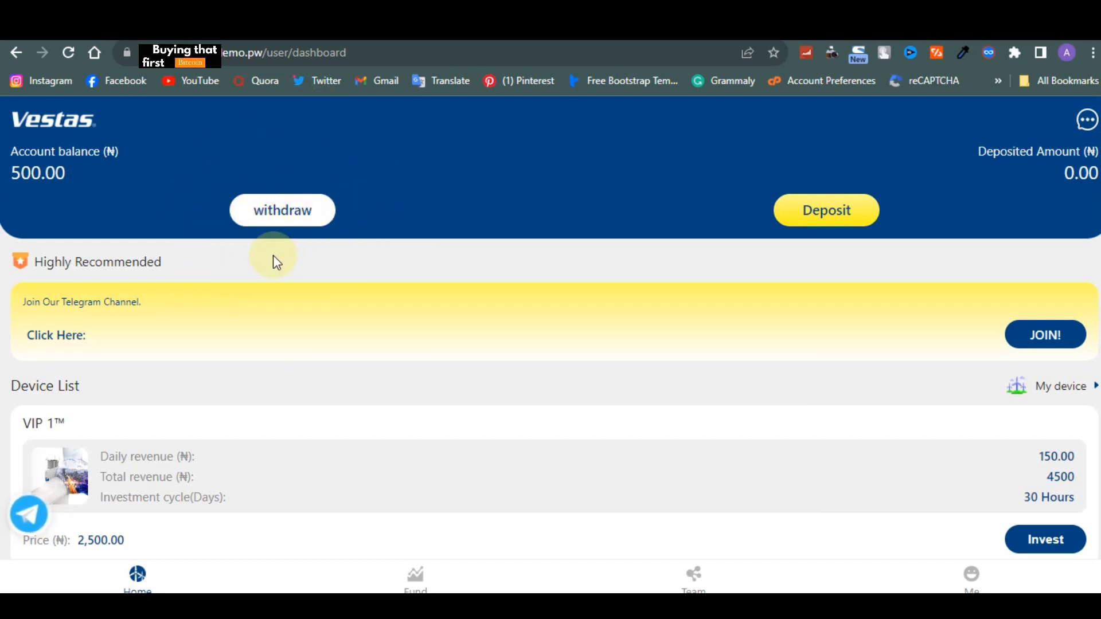
mouse_move(207, 342)
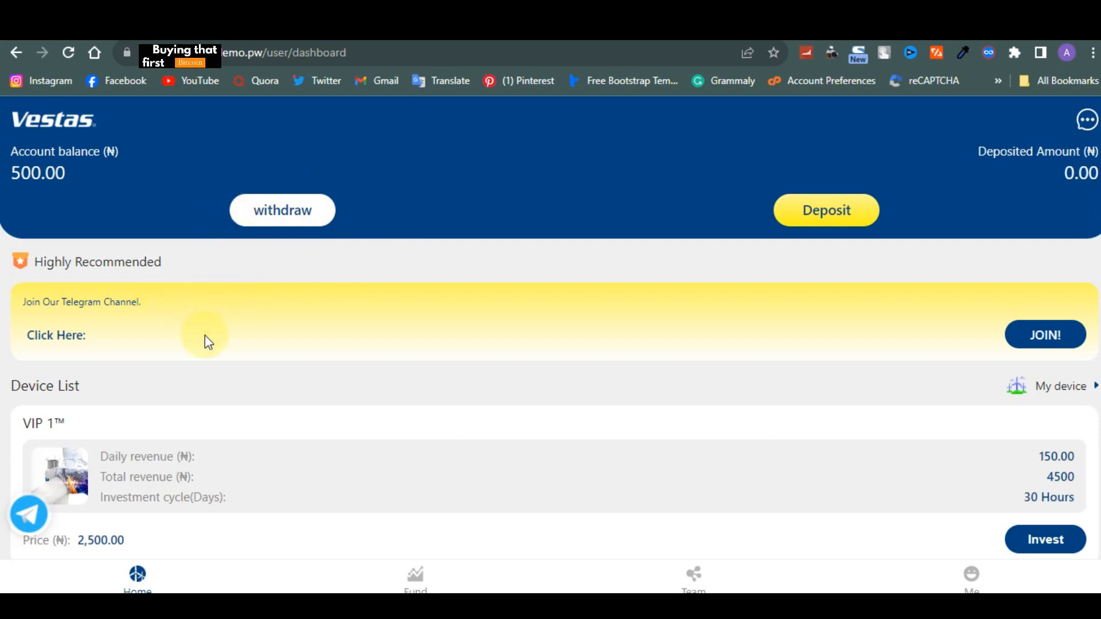
mouse_move(280, 255)
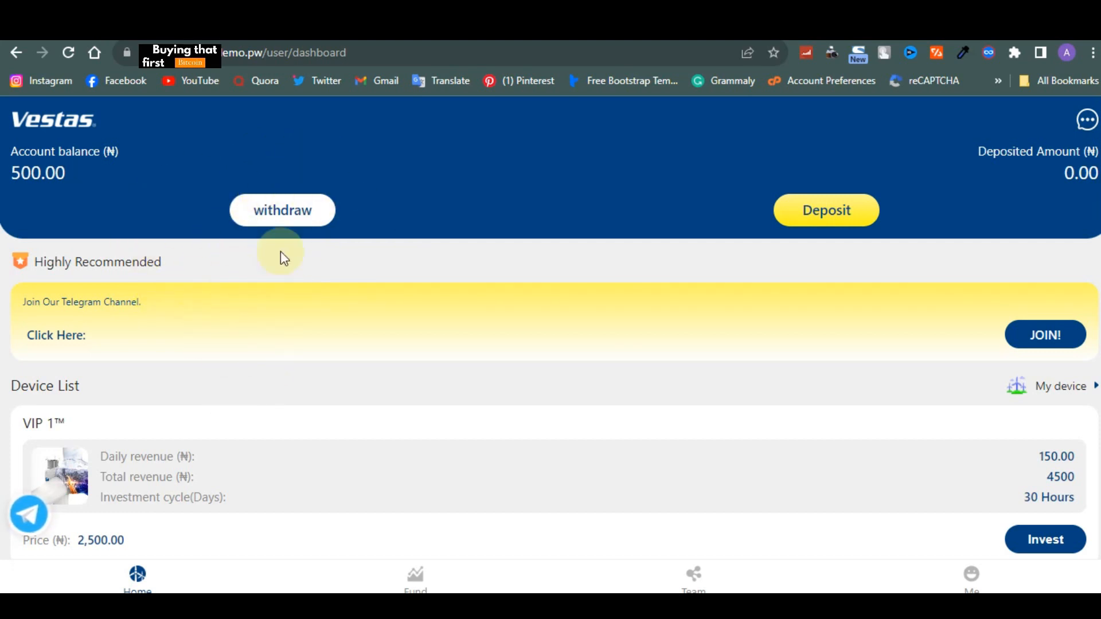
scroll(down, 3)
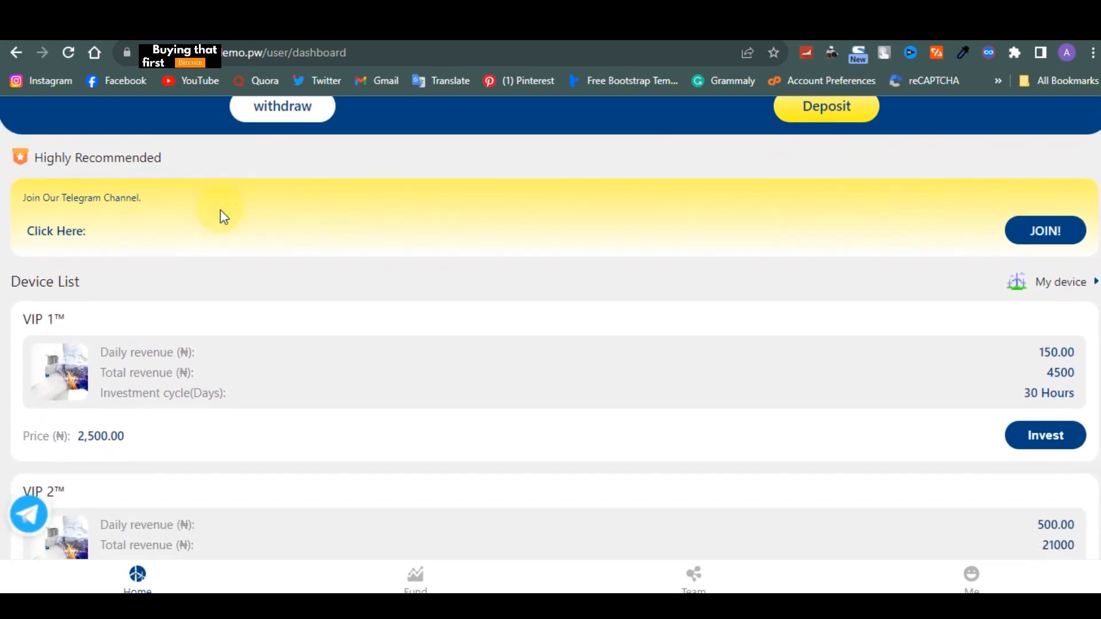
scroll(down, 3)
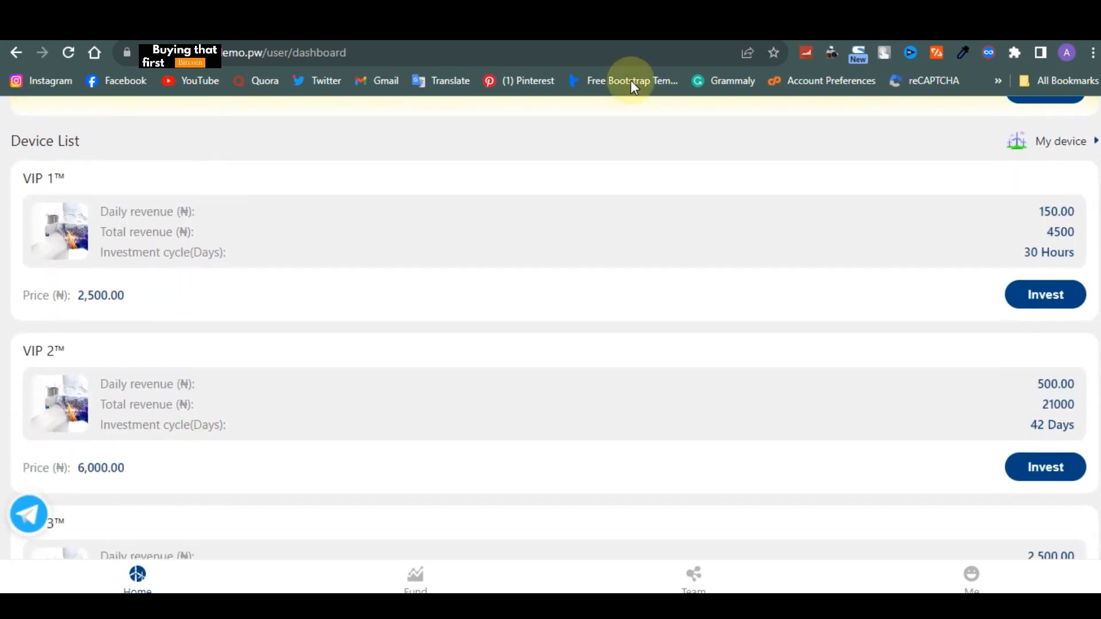
mouse_move(929, 126)
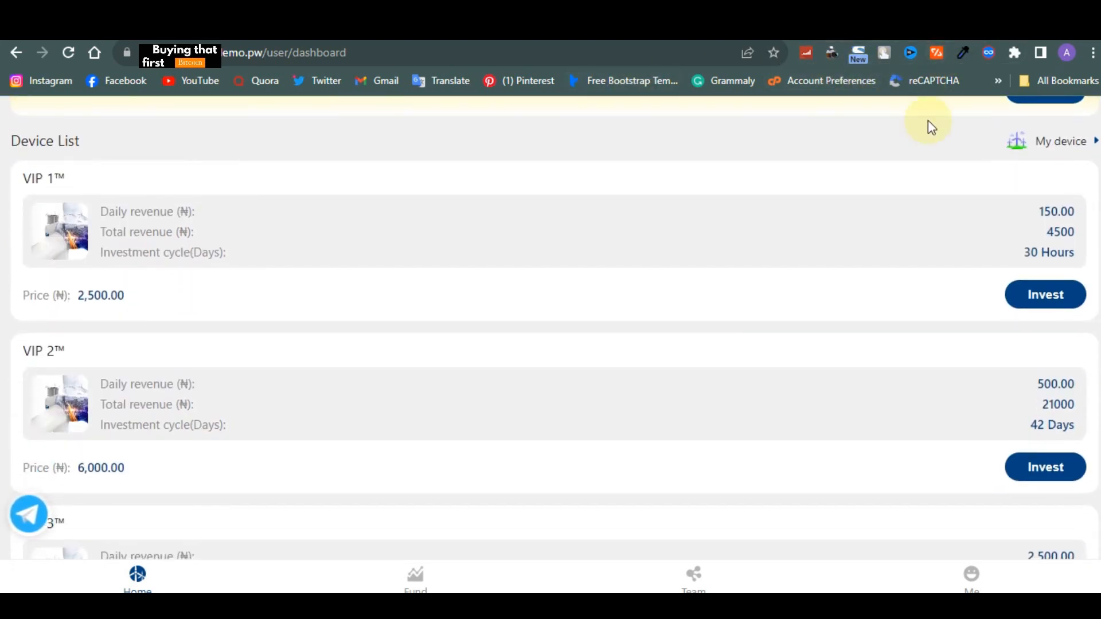
mouse_move(570, 433)
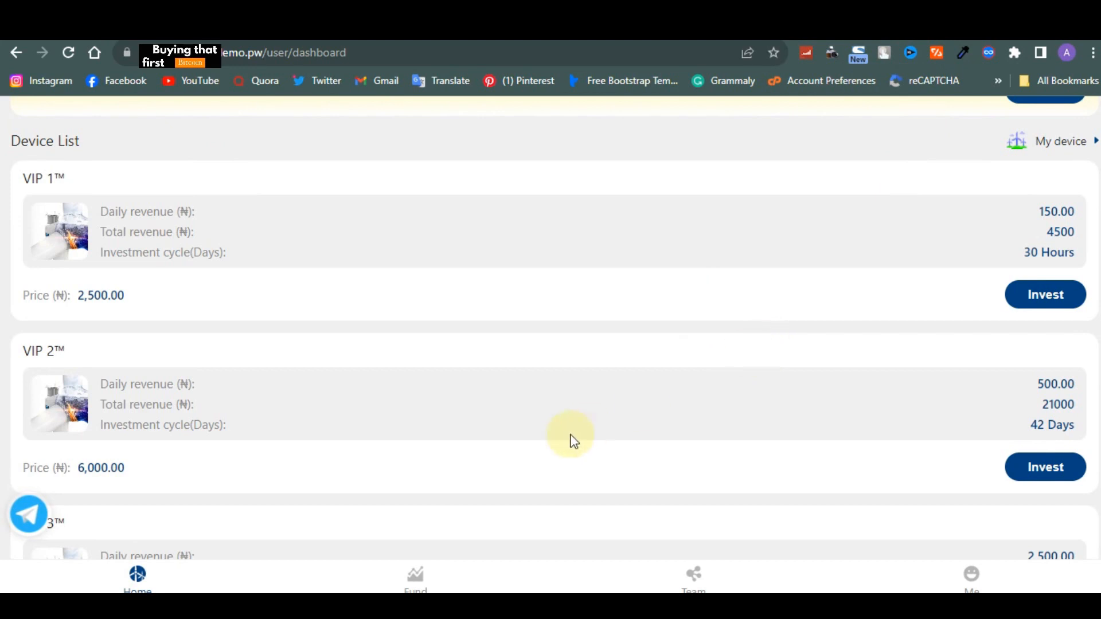